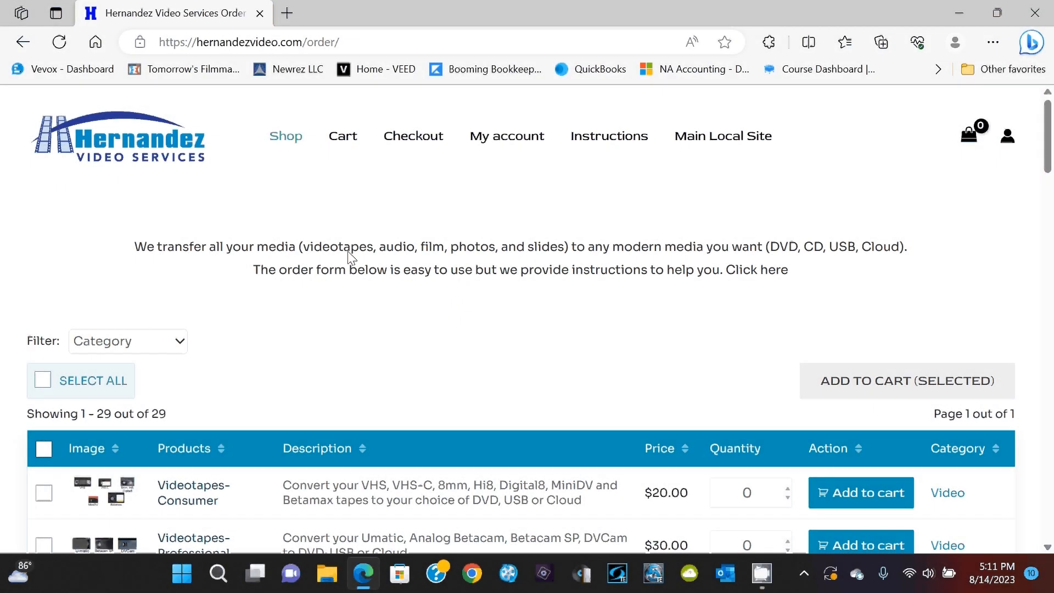
pyautogui.moveTo(501, 383)
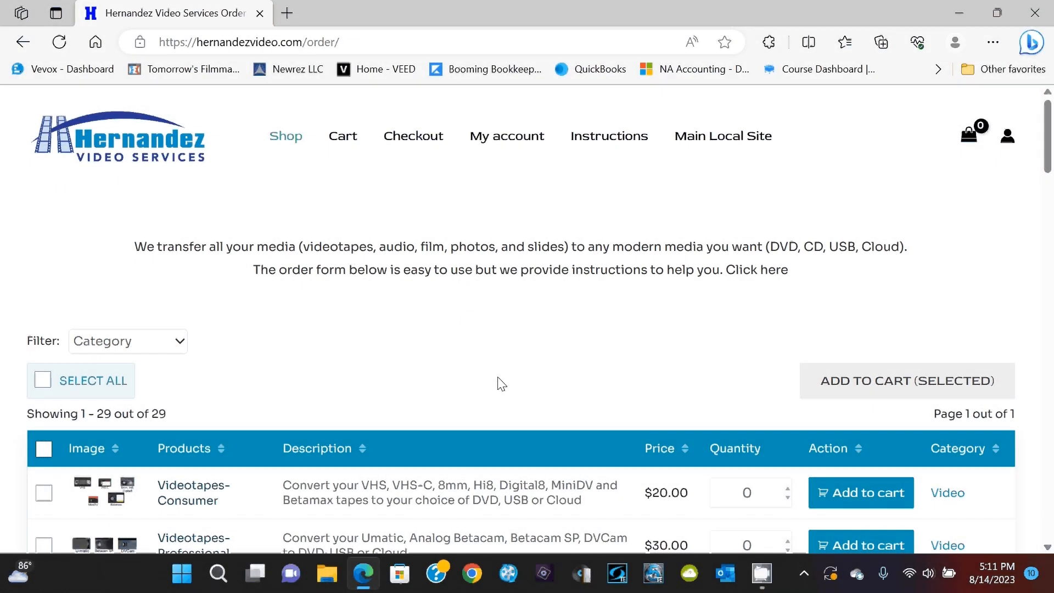
# Step: Filter the order form's product list to the Video category to show videotape and MiniDV products
pyautogui.scroll(-3)
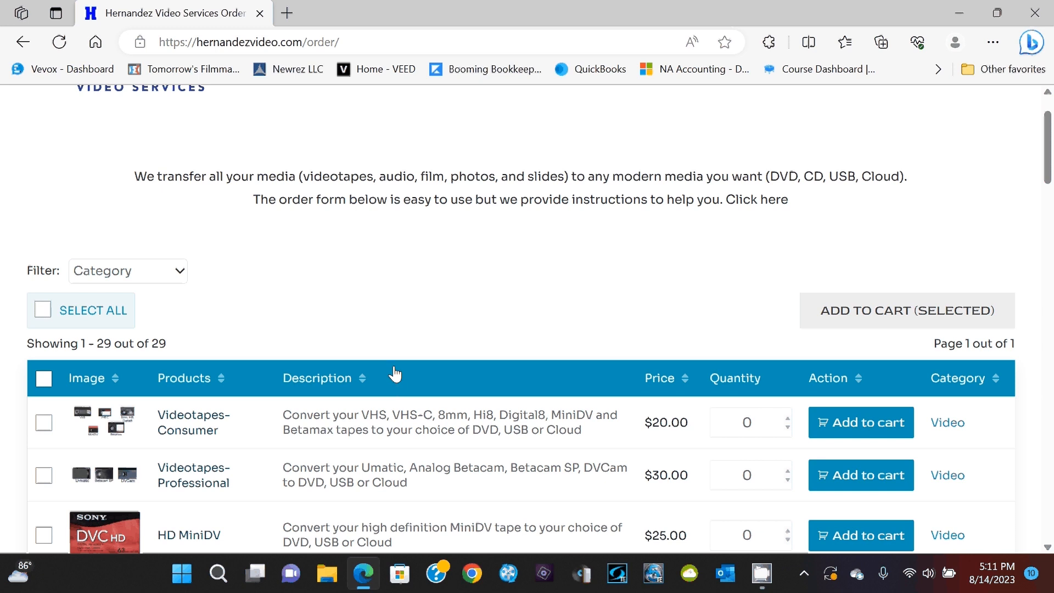
pyautogui.scroll(-3)
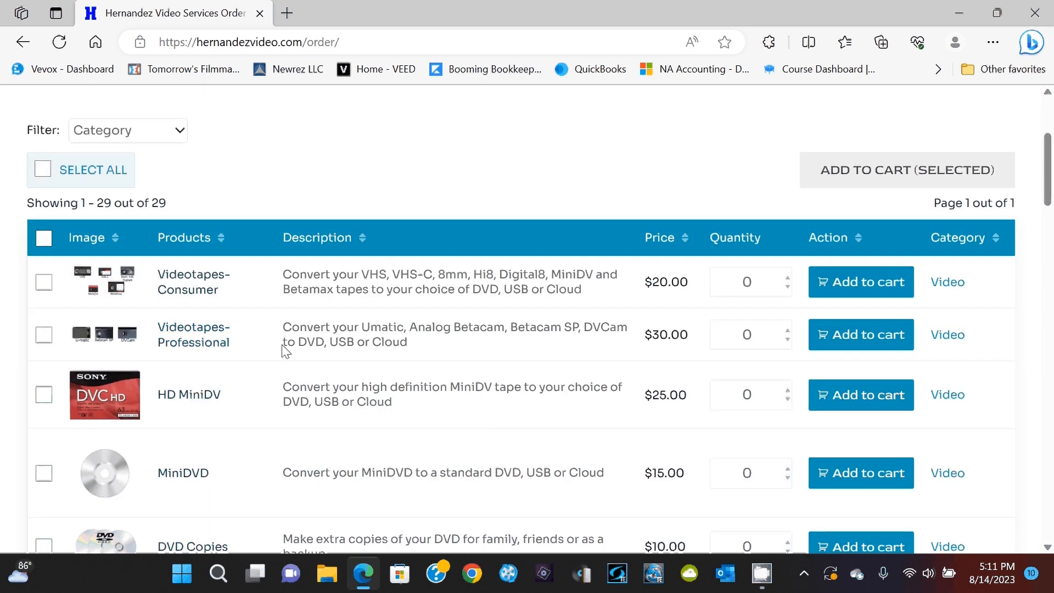
pyautogui.moveTo(711, 423)
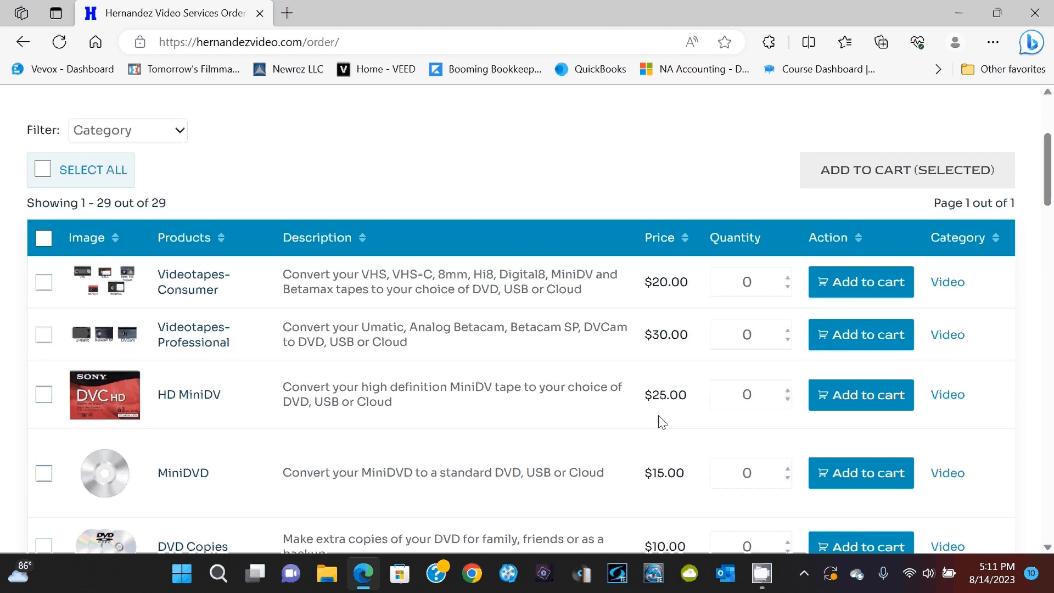
pyautogui.moveTo(654, 421)
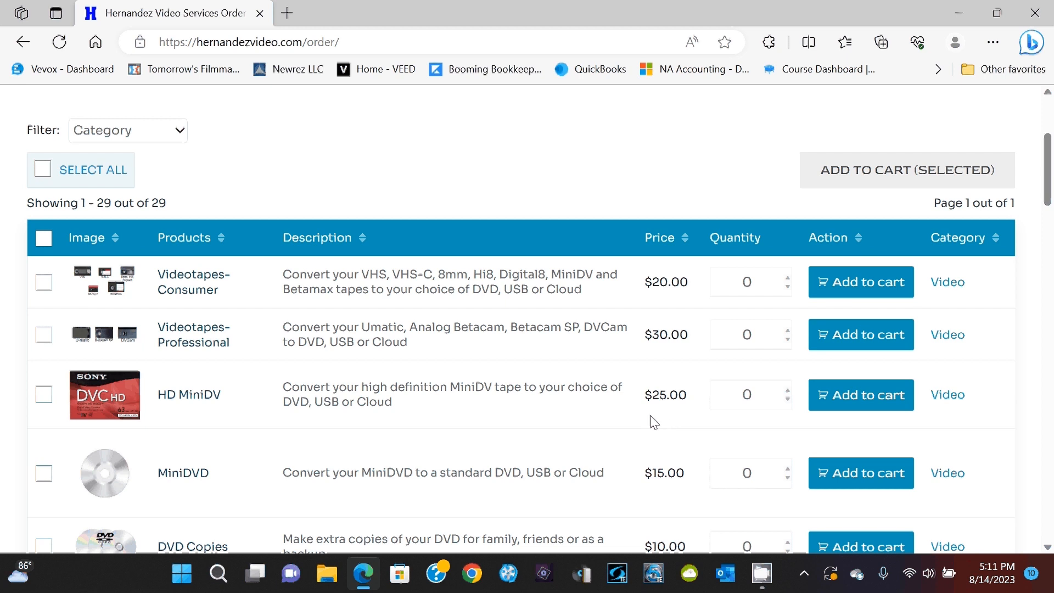
pyautogui.moveTo(1041, 391)
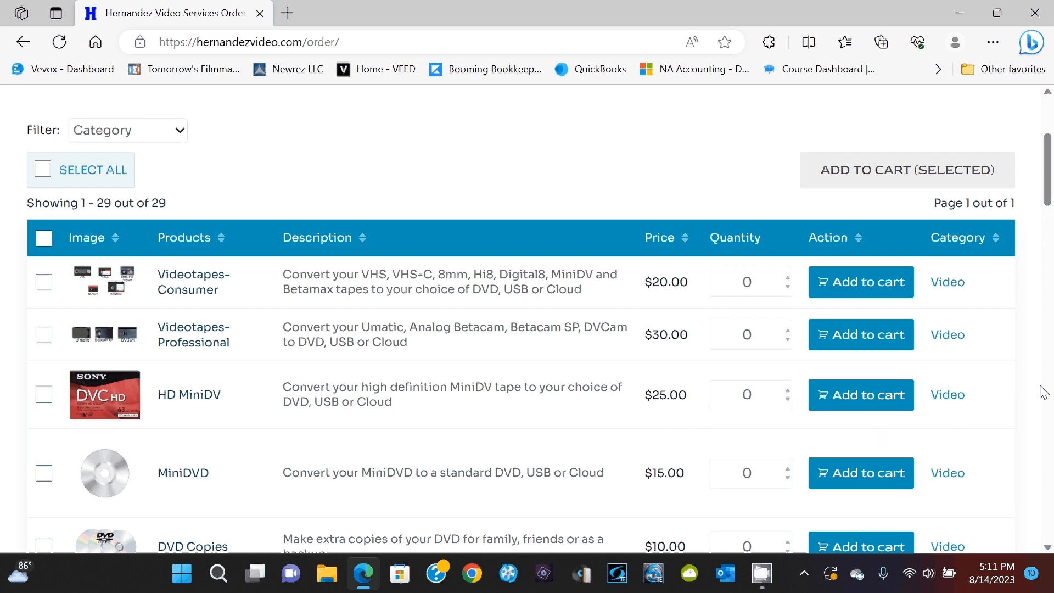
pyautogui.scroll(-3)
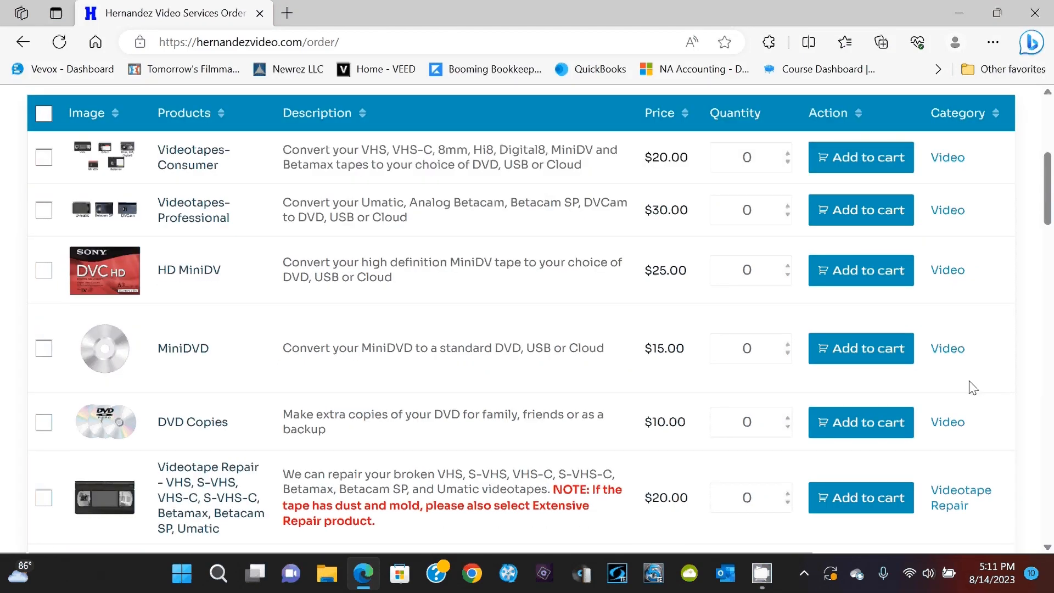
pyautogui.scroll(-3)
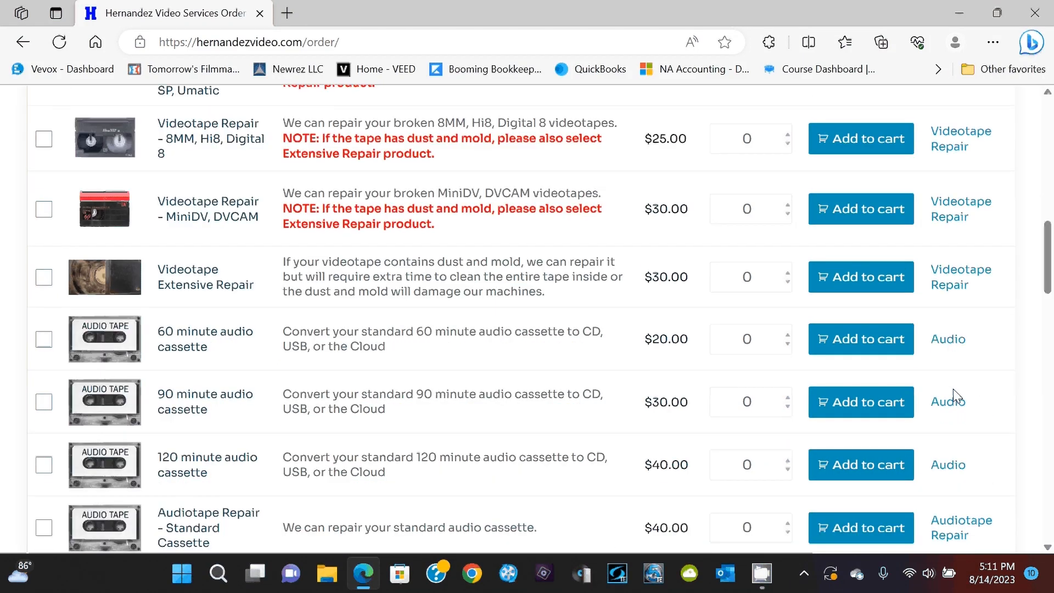
pyautogui.scroll(-3)
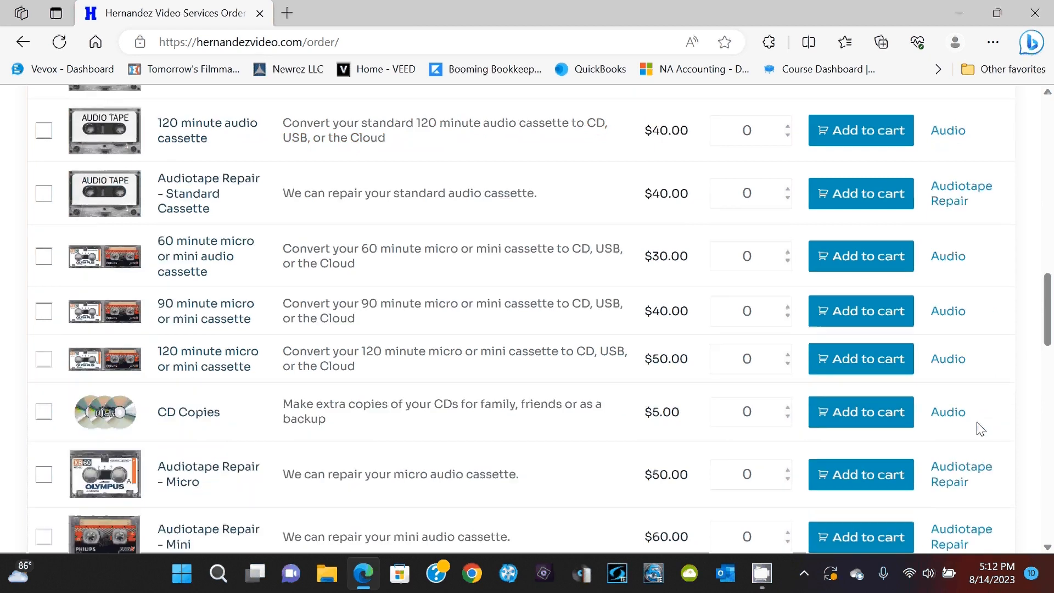
pyautogui.scroll(-3)
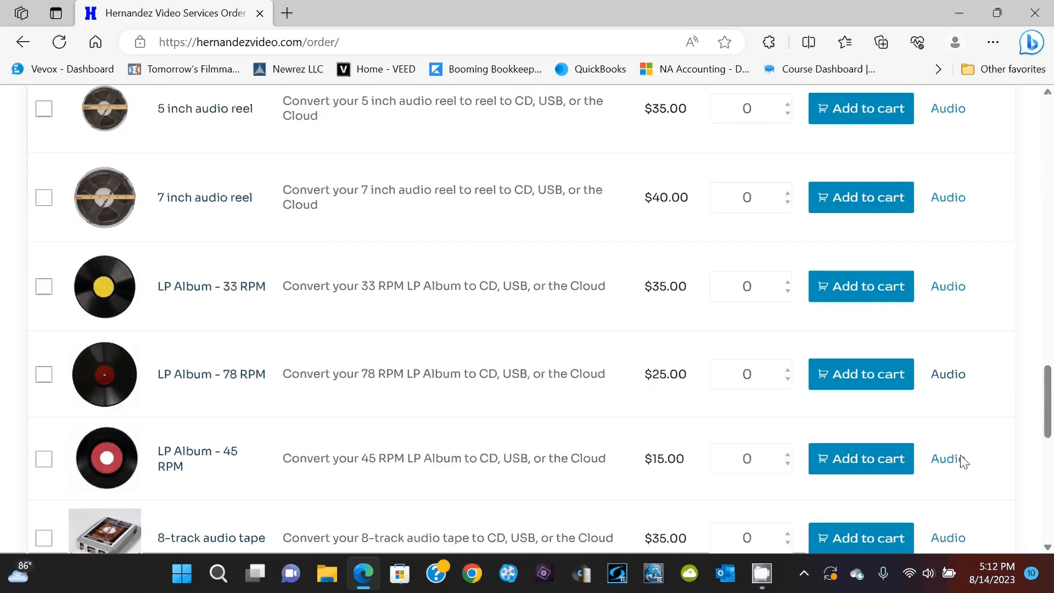
pyautogui.scroll(-3)
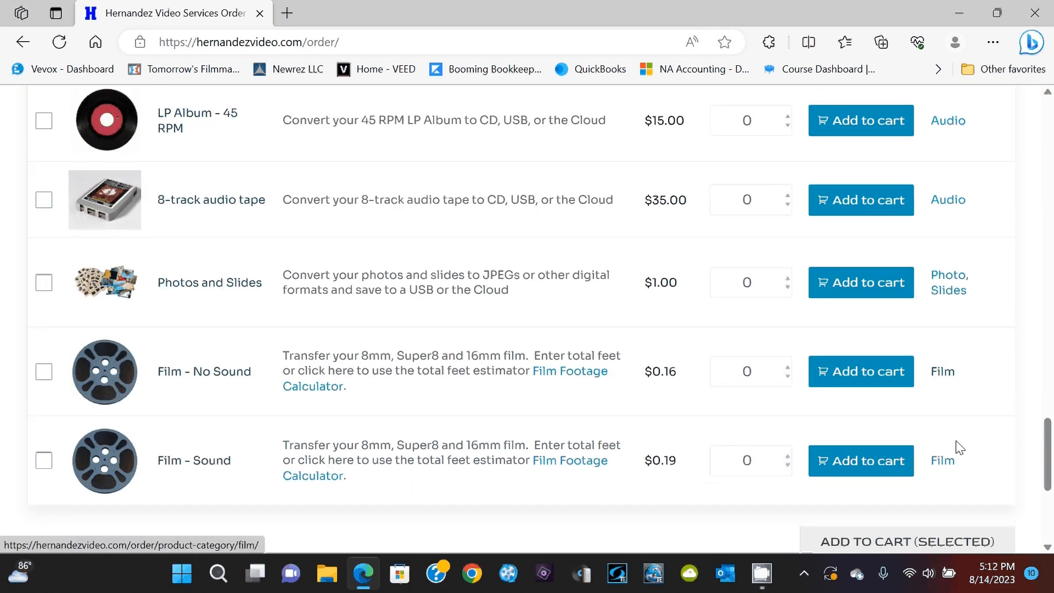
pyautogui.scroll(3)
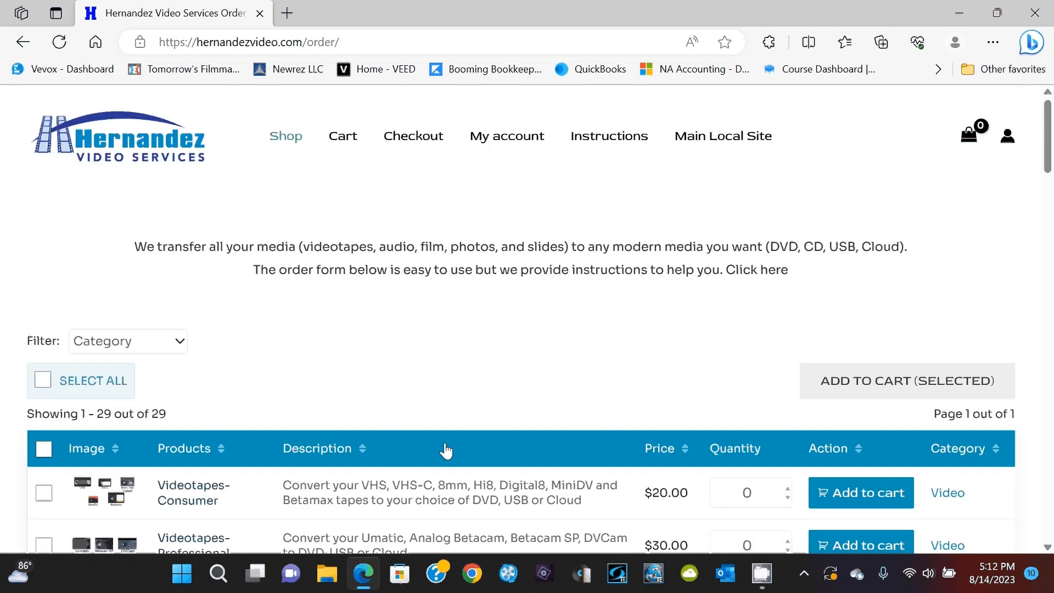
pyautogui.moveTo(305, 387)
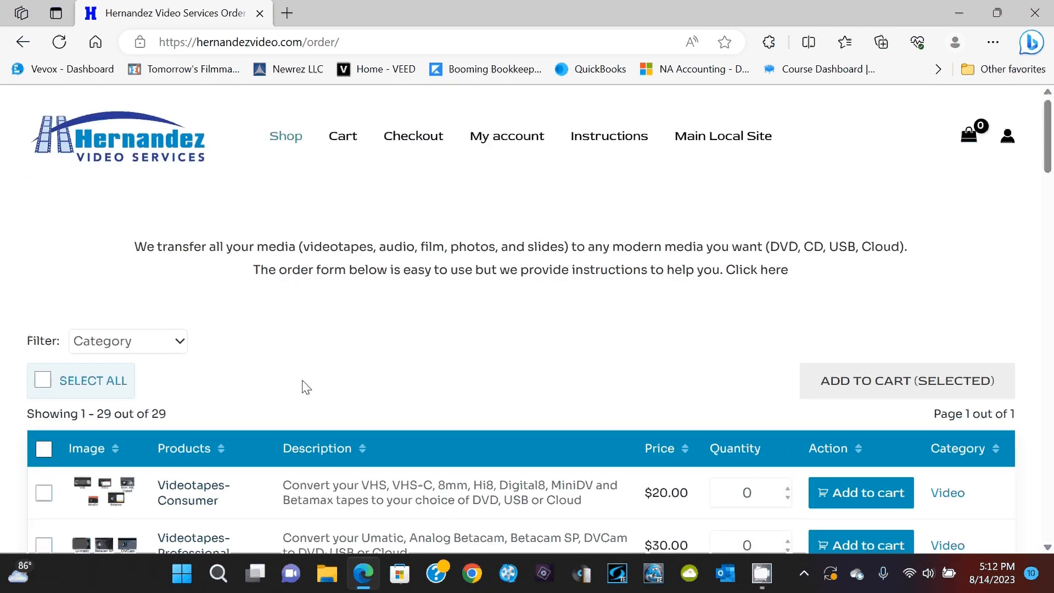
pyautogui.moveTo(663, 410)
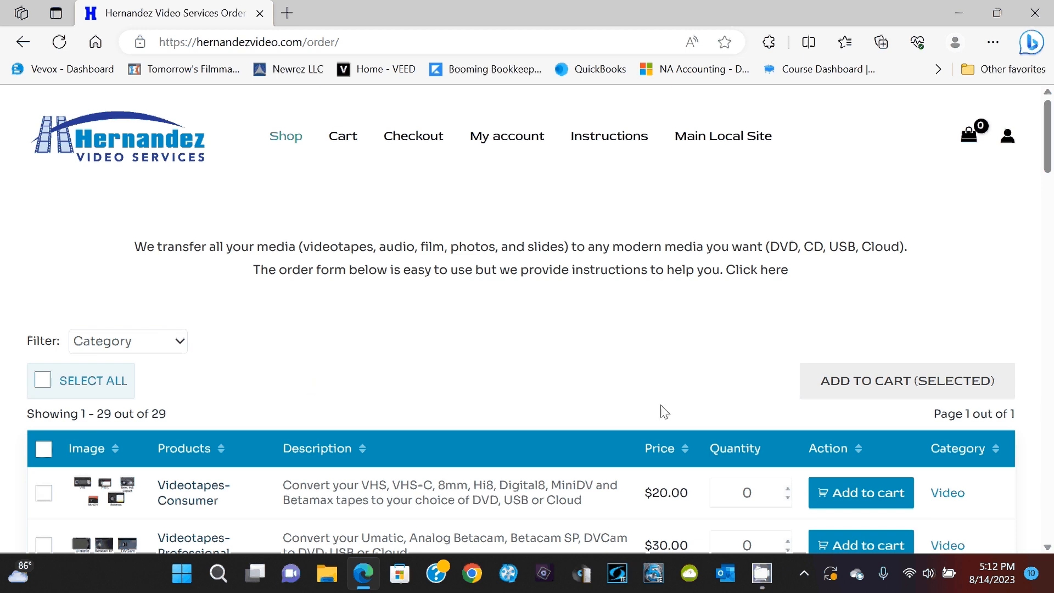
pyautogui.moveTo(180, 341)
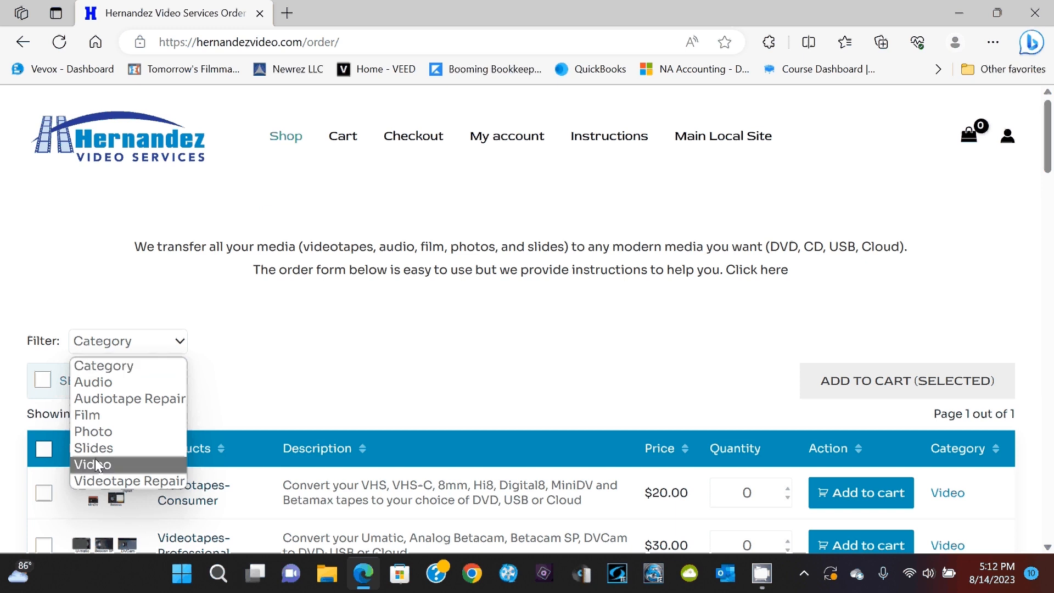
pyautogui.click(94, 464)
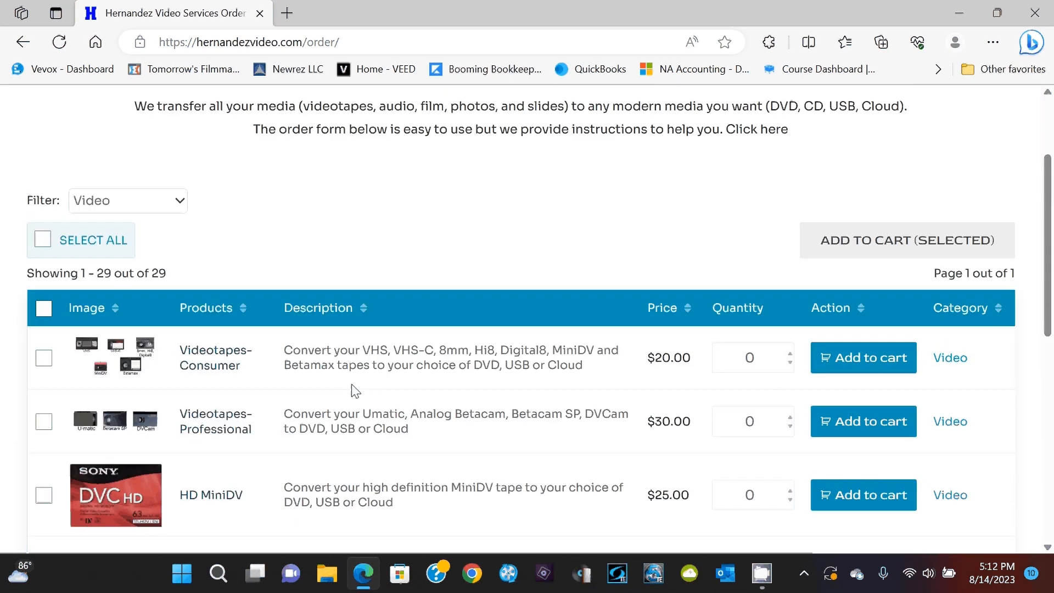
pyautogui.moveTo(768, 426)
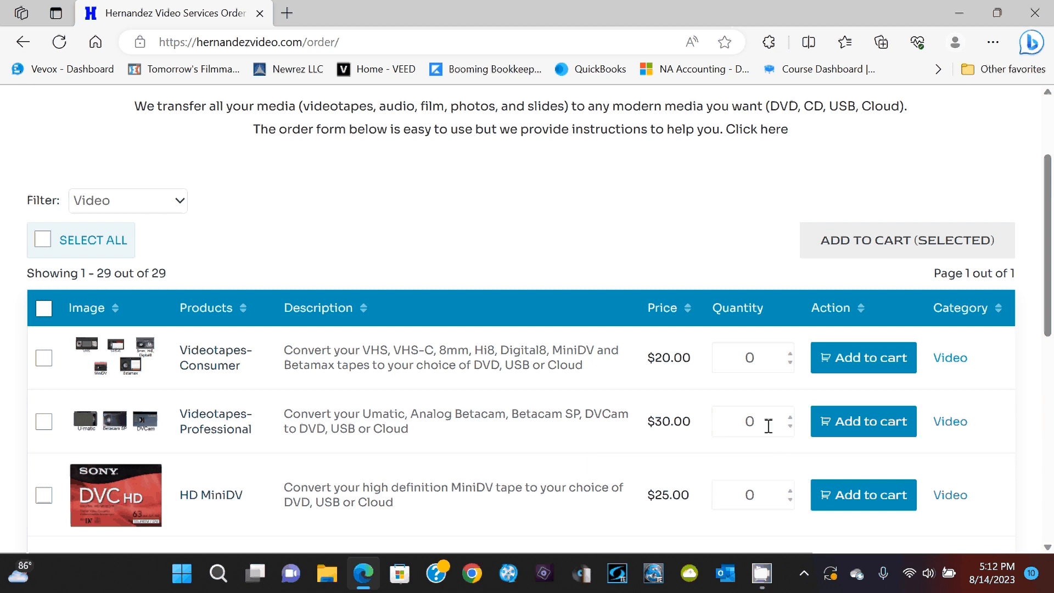
pyautogui.moveTo(323, 261)
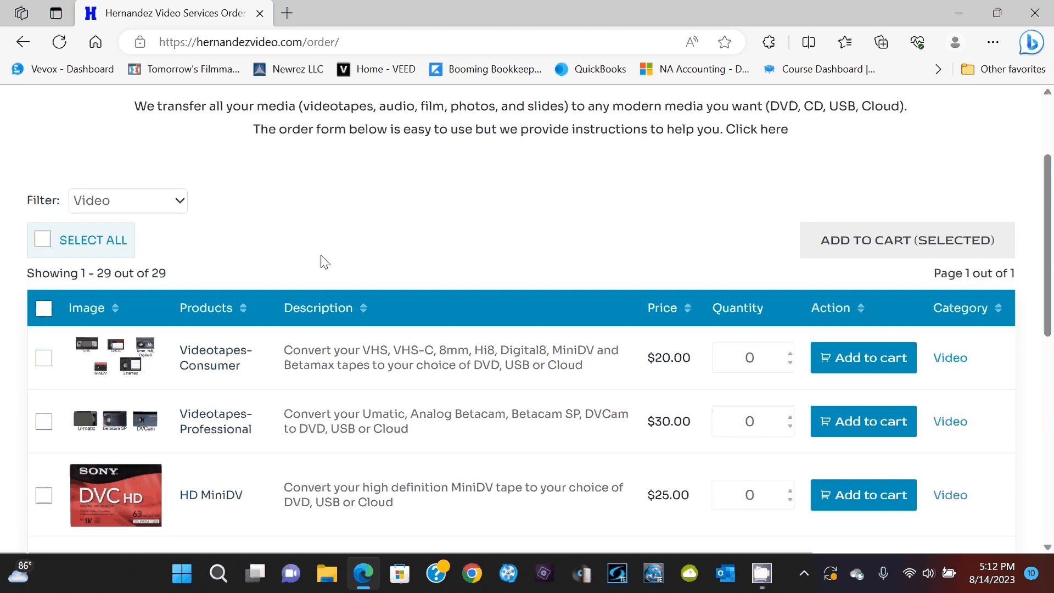
pyautogui.moveTo(432, 407)
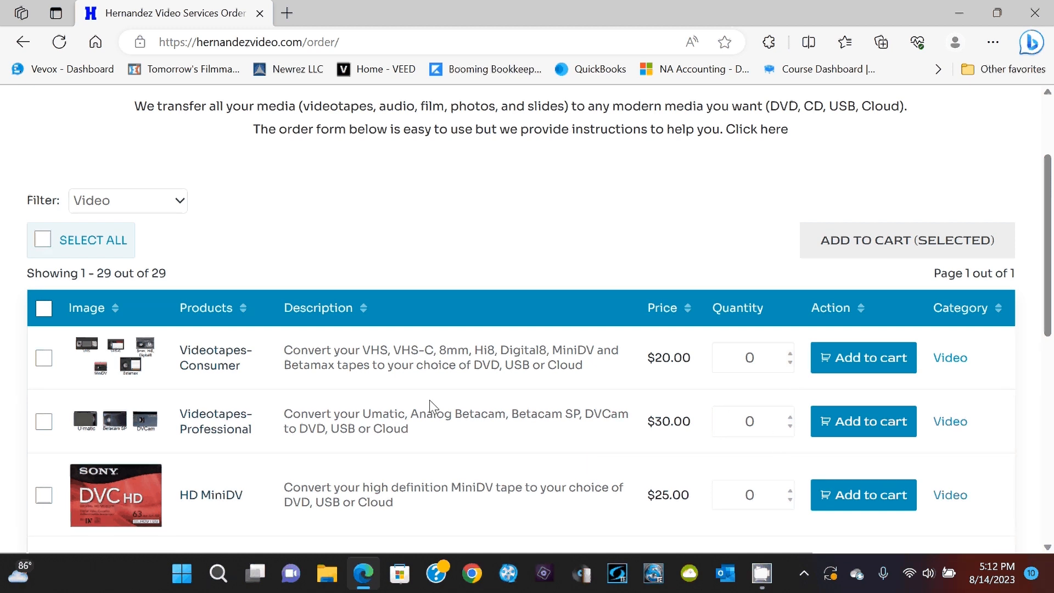
pyautogui.moveTo(174, 252)
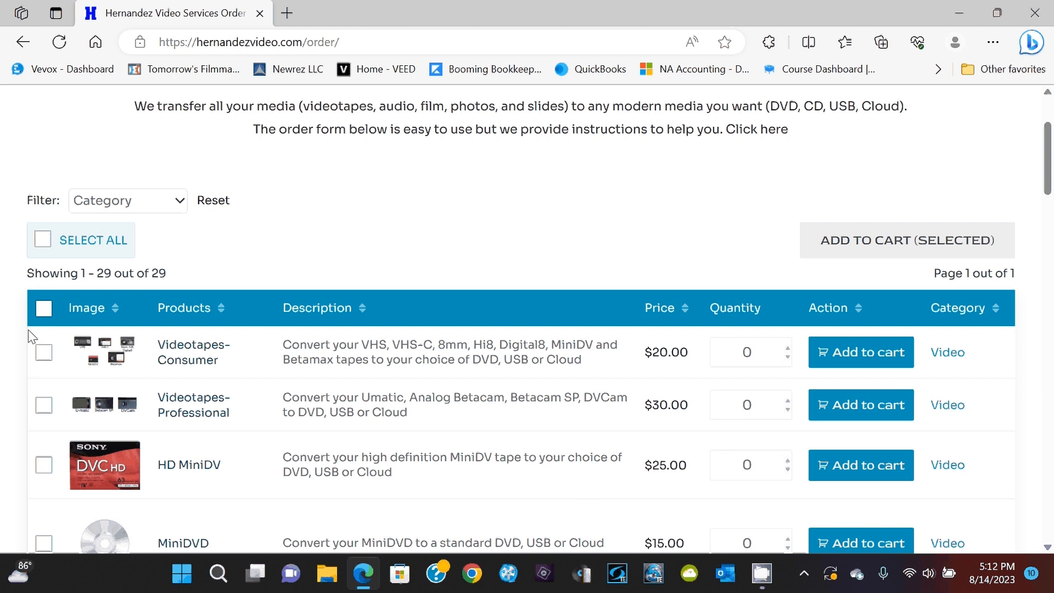
pyautogui.moveTo(282, 441)
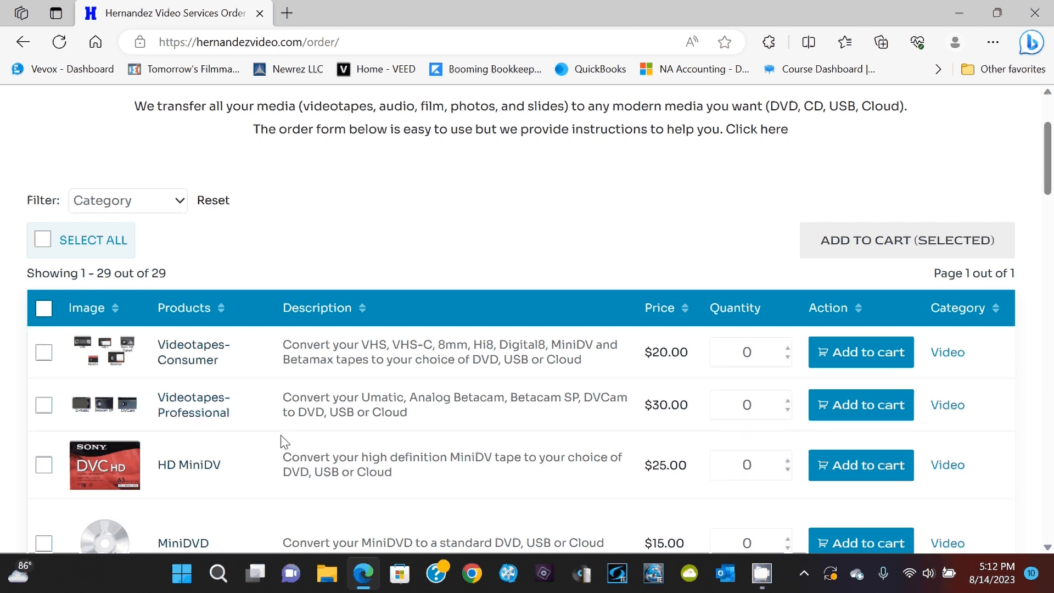
pyautogui.moveTo(401, 441)
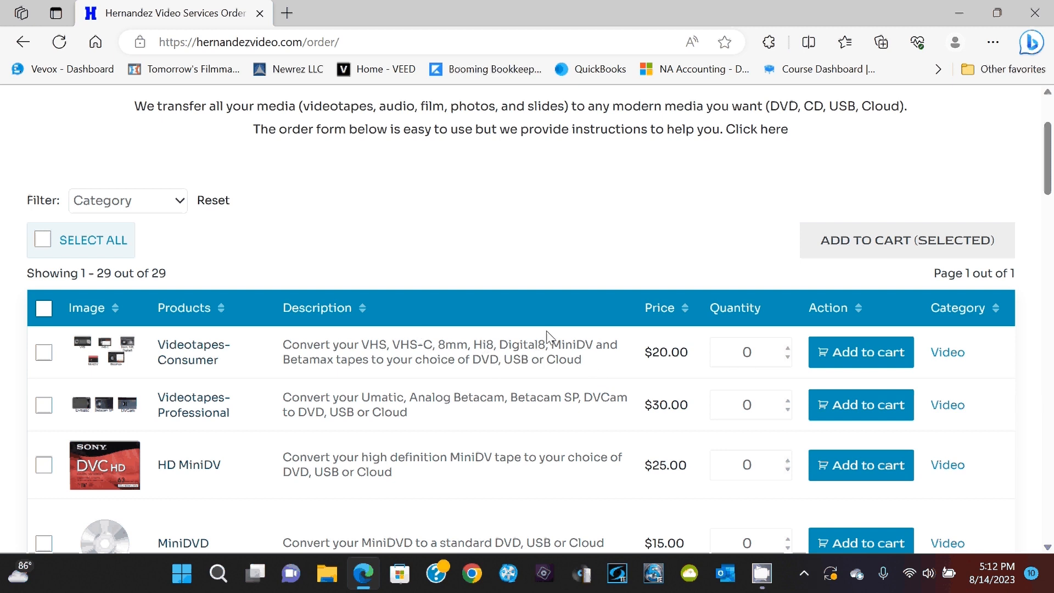
pyautogui.moveTo(360, 349)
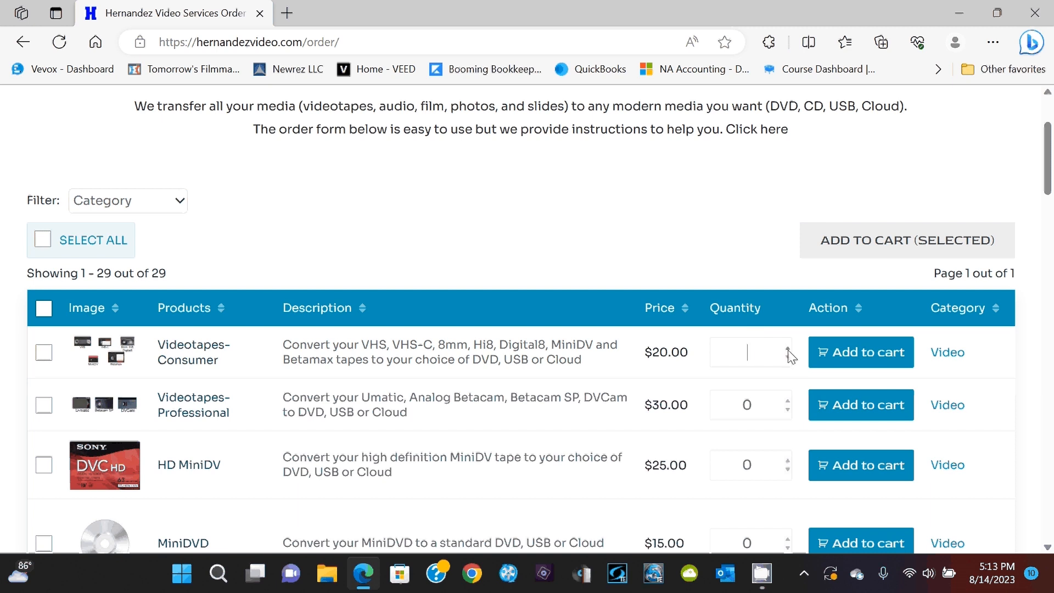
# Step: Add five consumer videotapes ($100.00) to the cart and open the cart in a new tab
pyautogui.write('5')
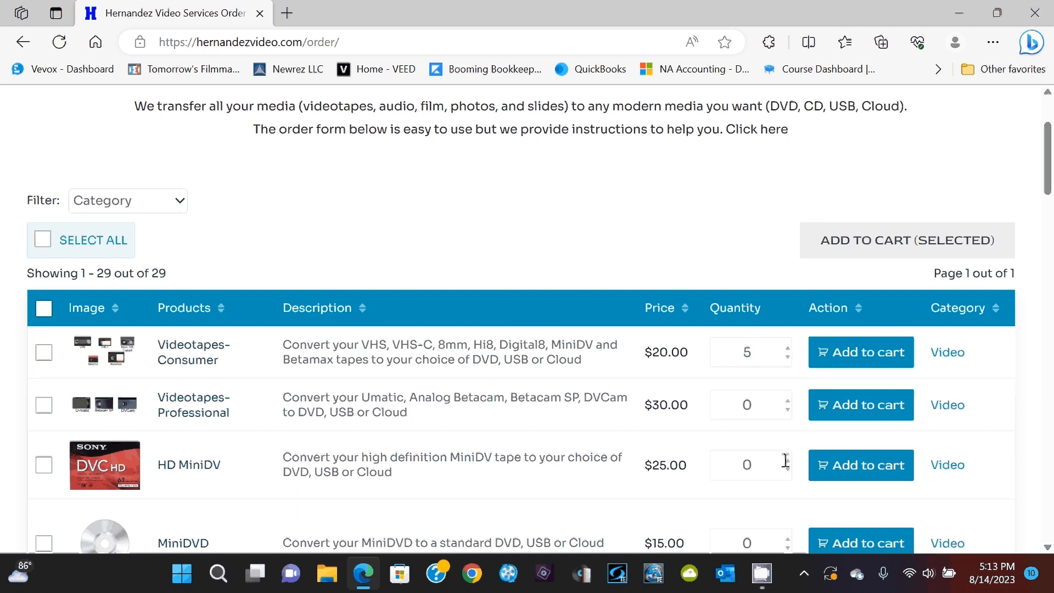
pyautogui.moveTo(349, 363)
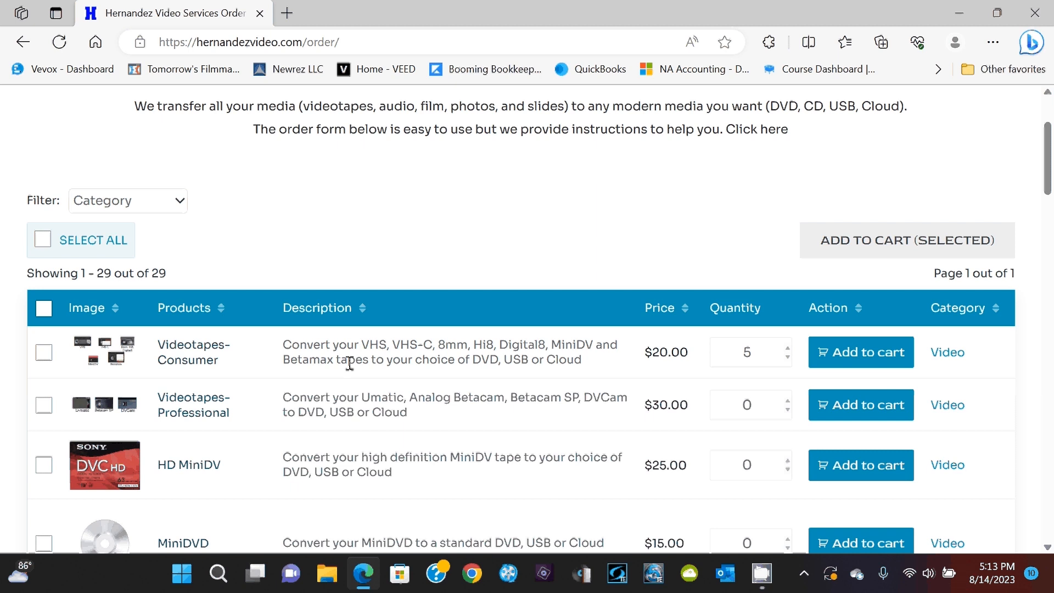
pyautogui.moveTo(861, 351)
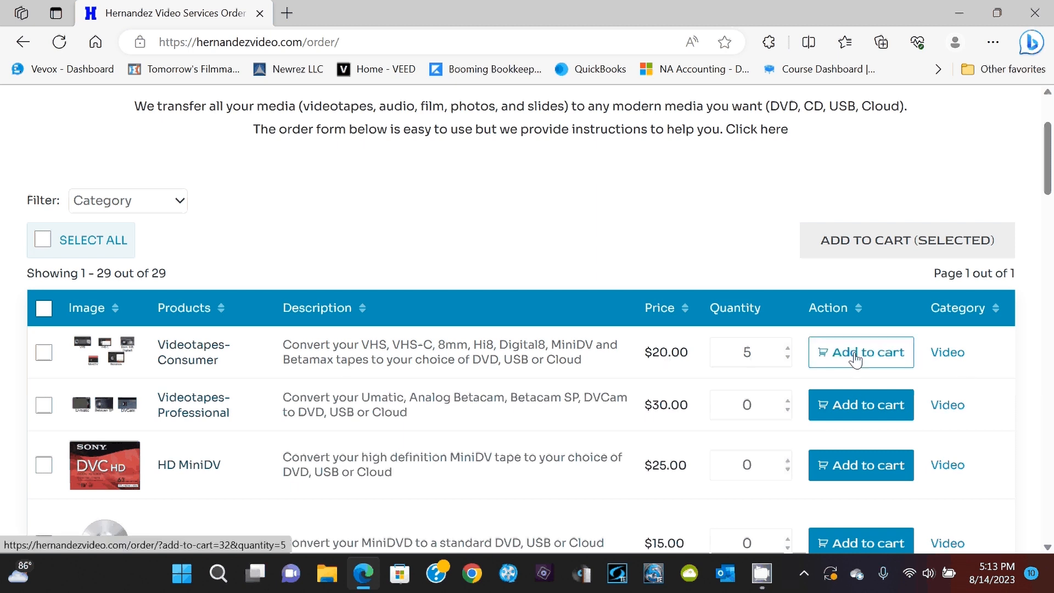
pyautogui.click(860, 351)
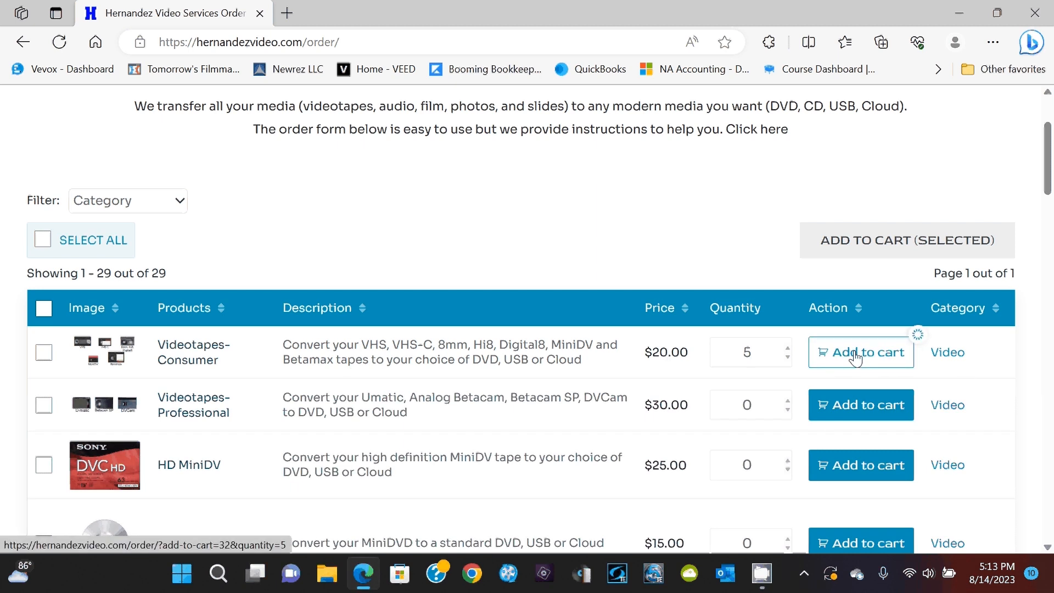
pyautogui.click(867, 352)
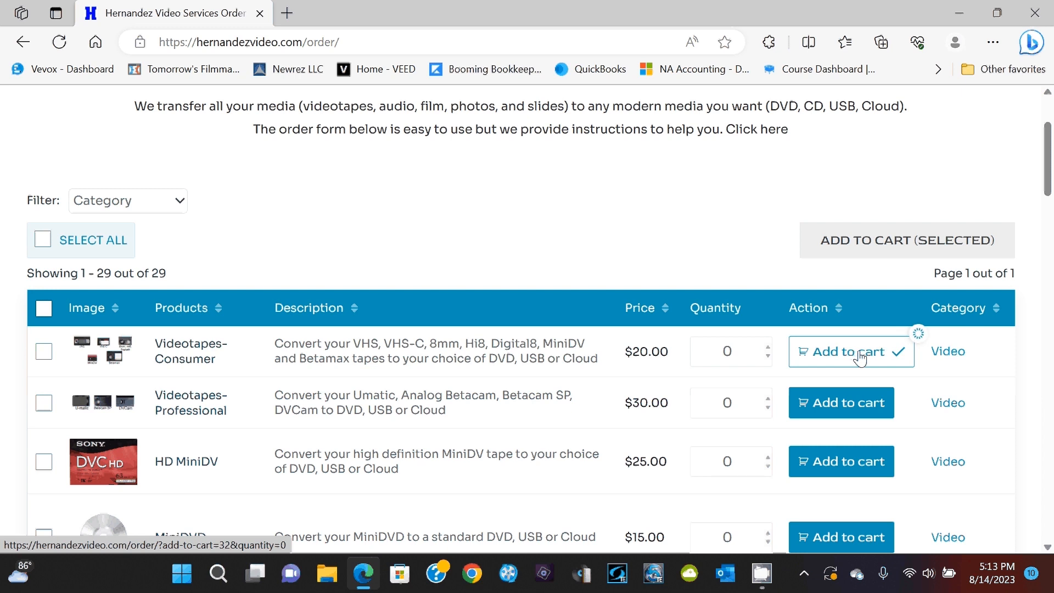
pyautogui.click(850, 350)
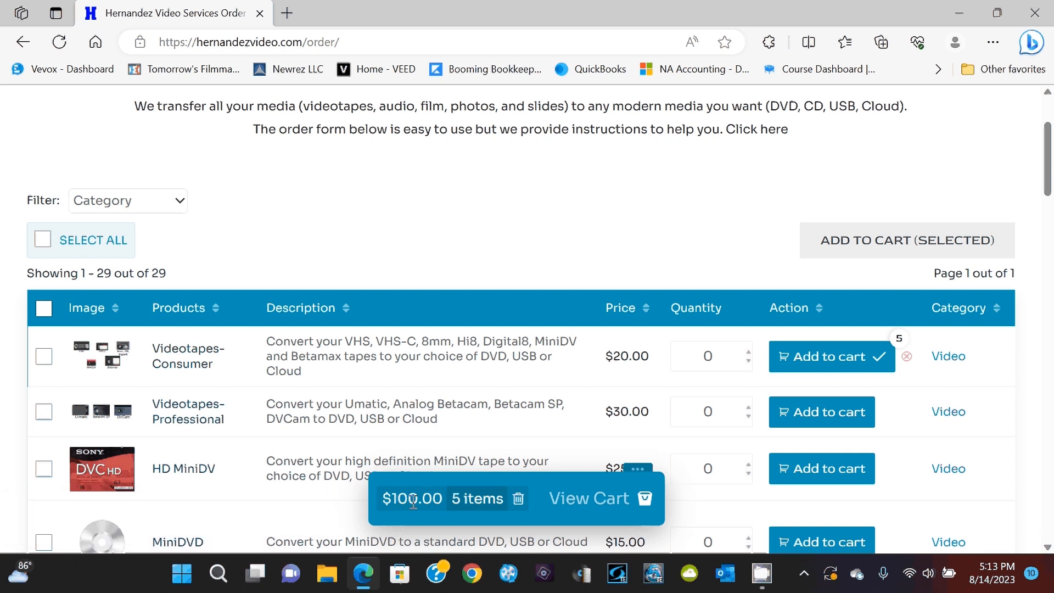
pyautogui.moveTo(589, 526)
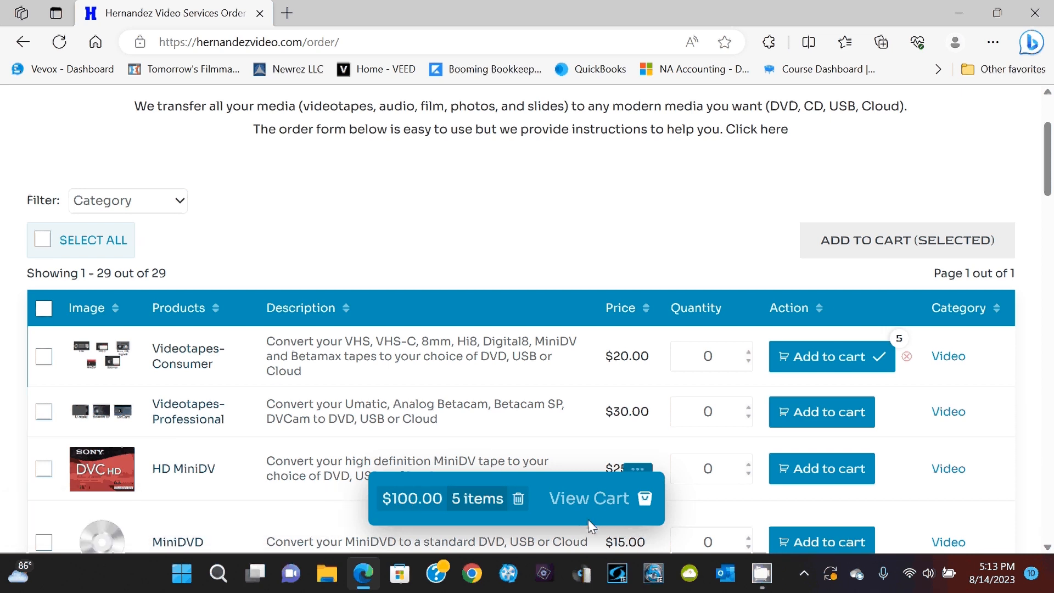
pyautogui.moveTo(600, 506)
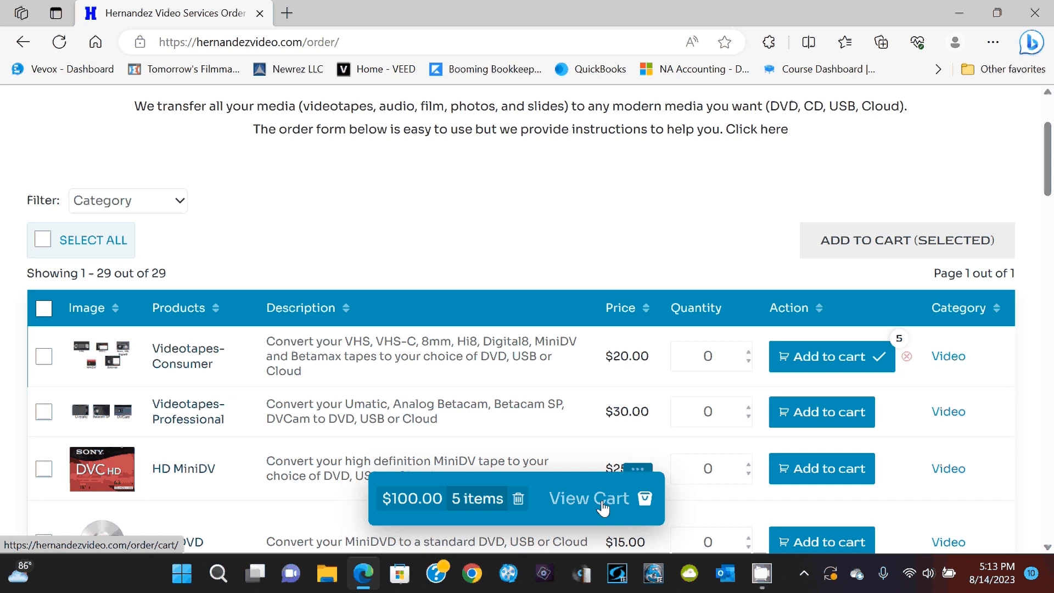
pyautogui.moveTo(593, 515)
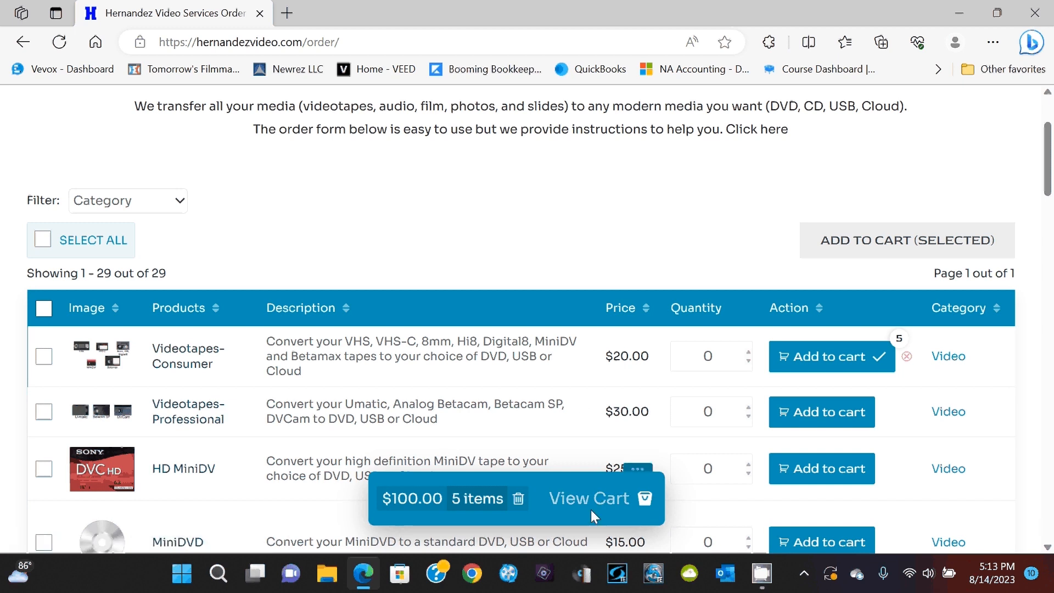
pyautogui.moveTo(575, 497)
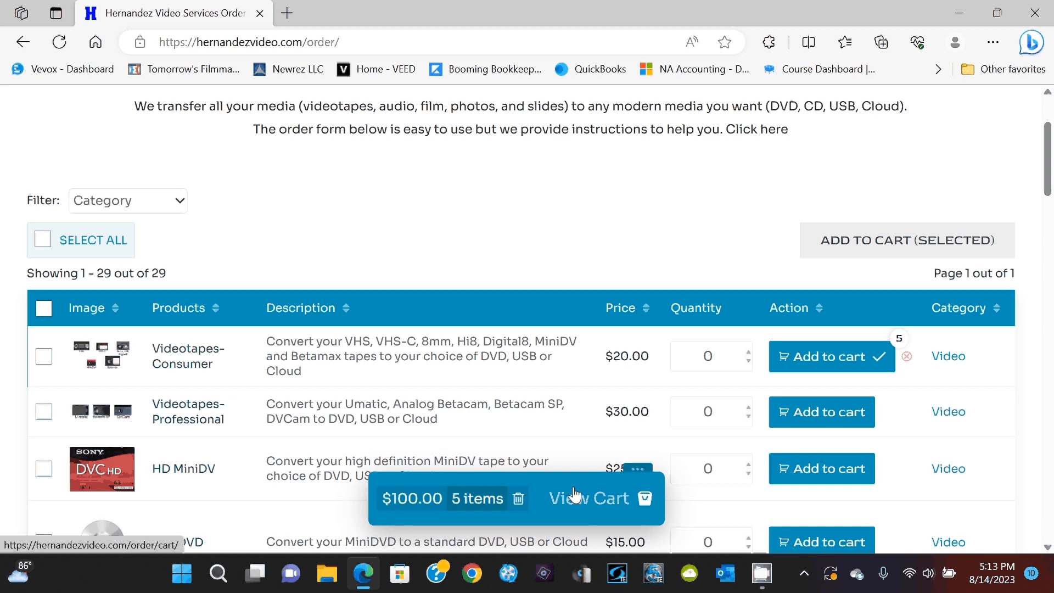
pyautogui.click(585, 498)
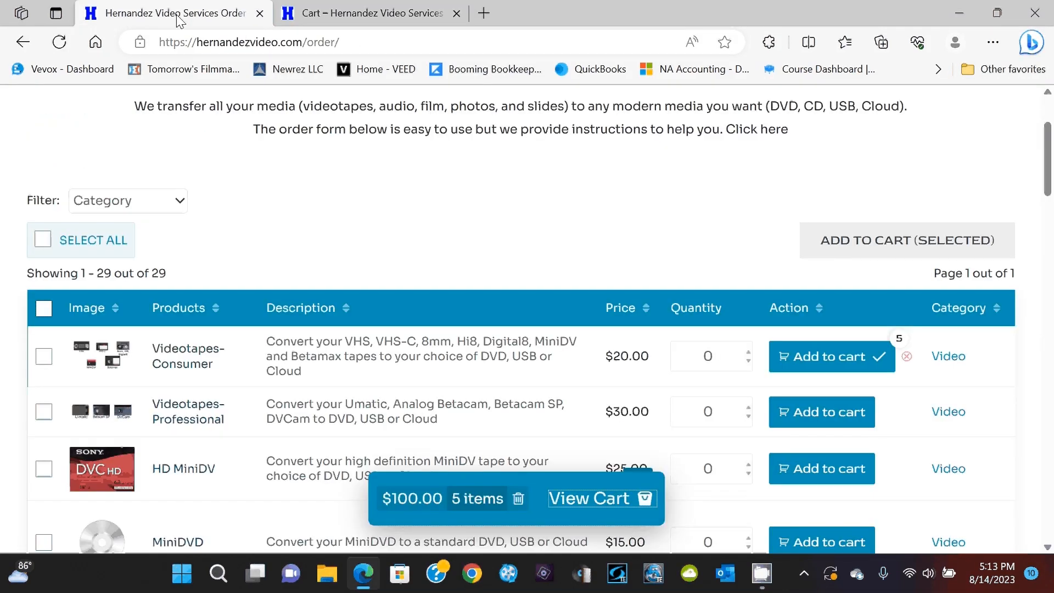
# Step: Update the cart to four consumer videotapes ($80.00), then return to the order form
pyautogui.click(593, 498)
pyautogui.write('4')
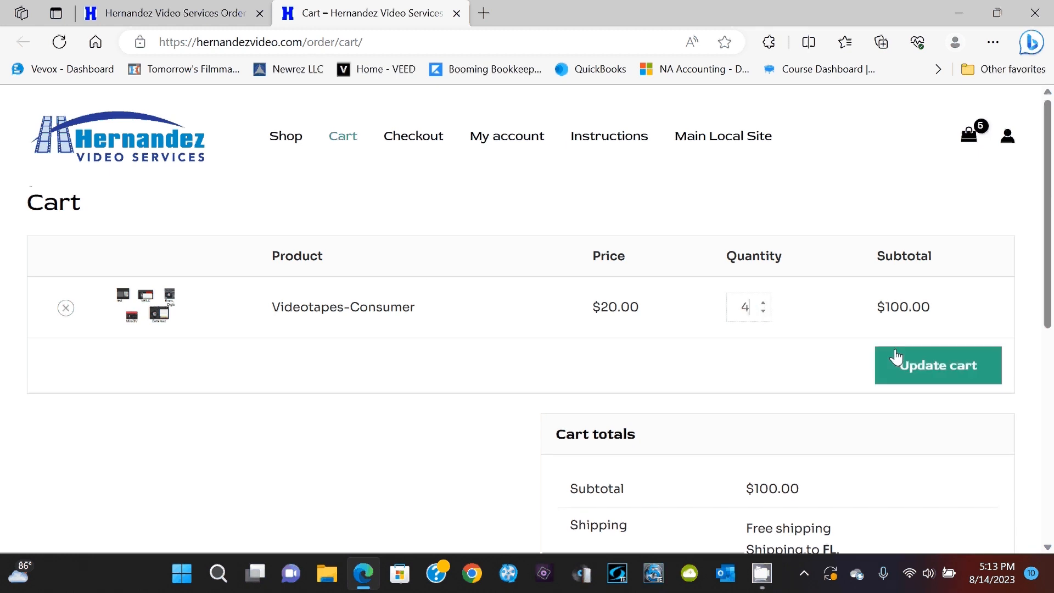
pyautogui.click(937, 365)
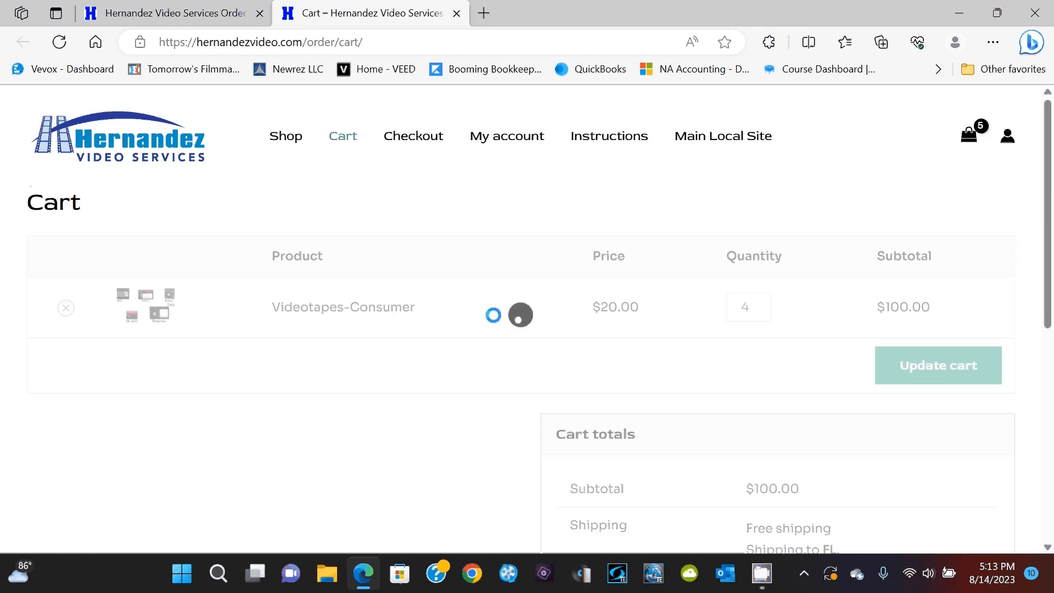
pyautogui.click(937, 365)
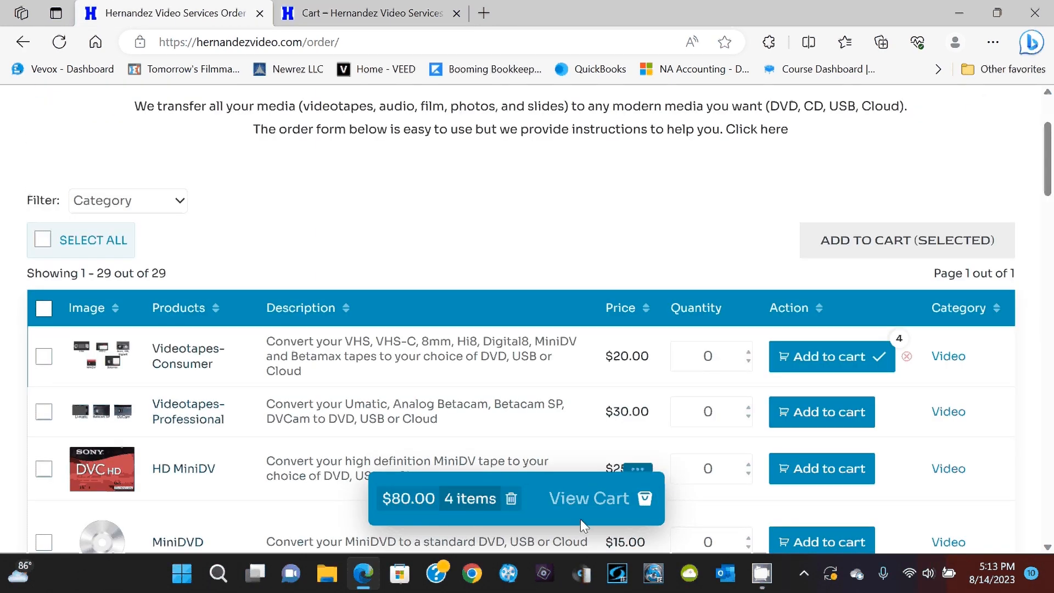
pyautogui.moveTo(570, 528)
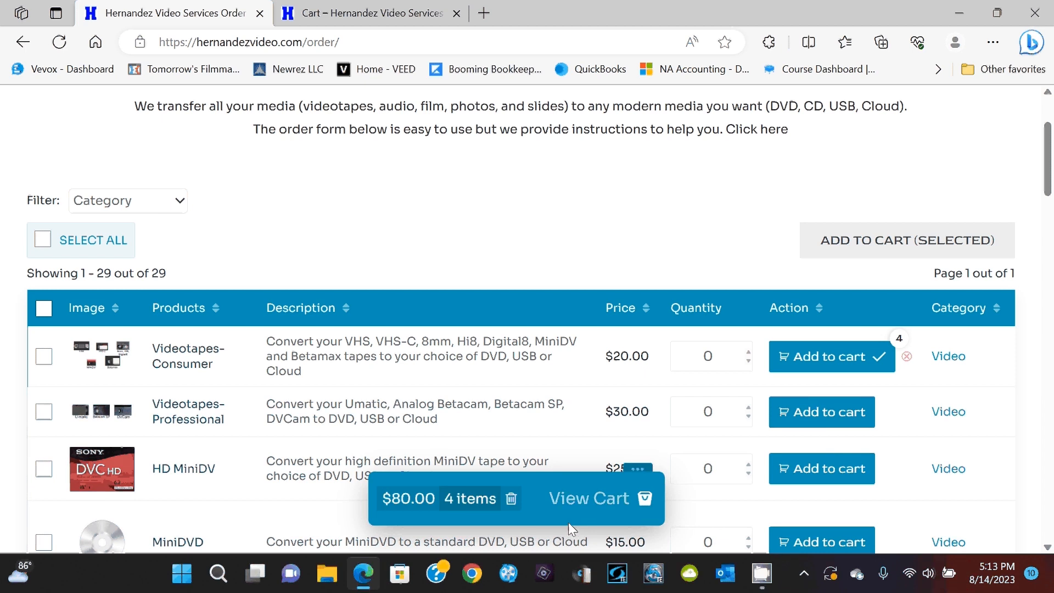
pyautogui.moveTo(376, 517)
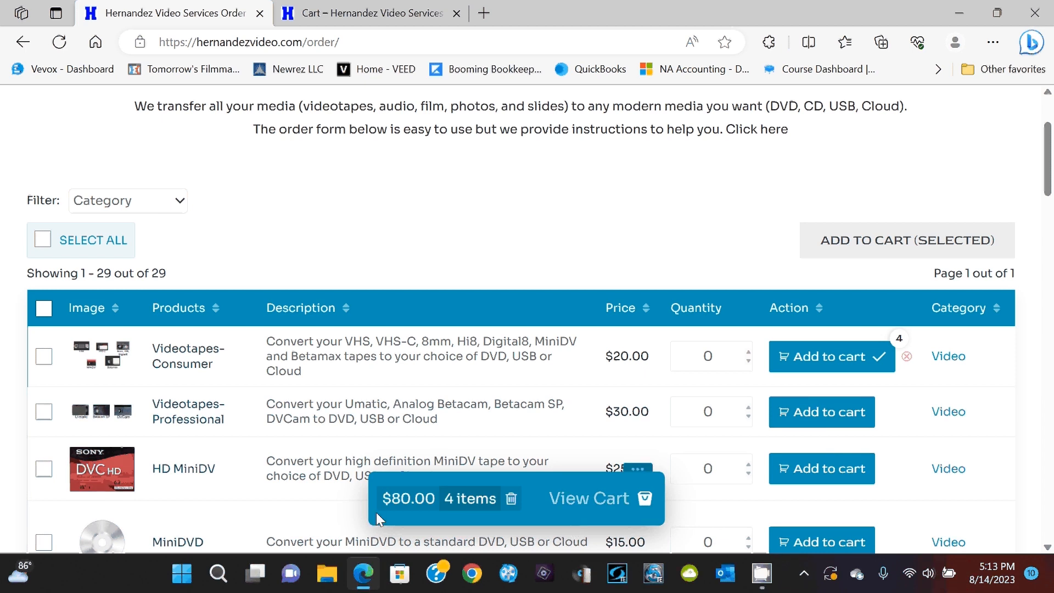
pyautogui.moveTo(511, 498)
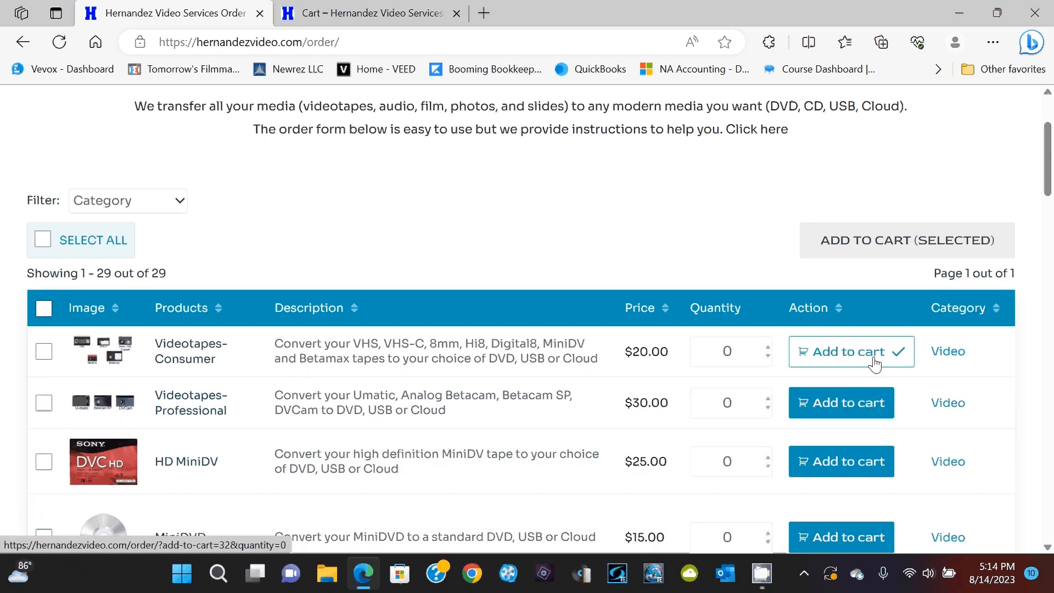
pyautogui.moveTo(536, 470)
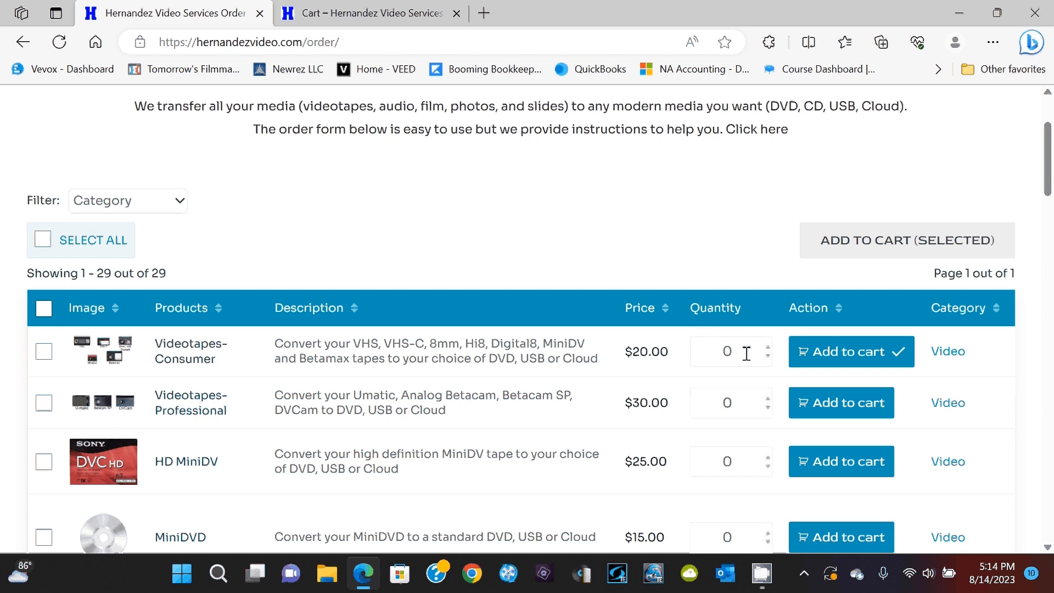
# Step: Reset the Videotapes-Consumer quantity to 0 after briefly raising it to five
pyautogui.write('4')
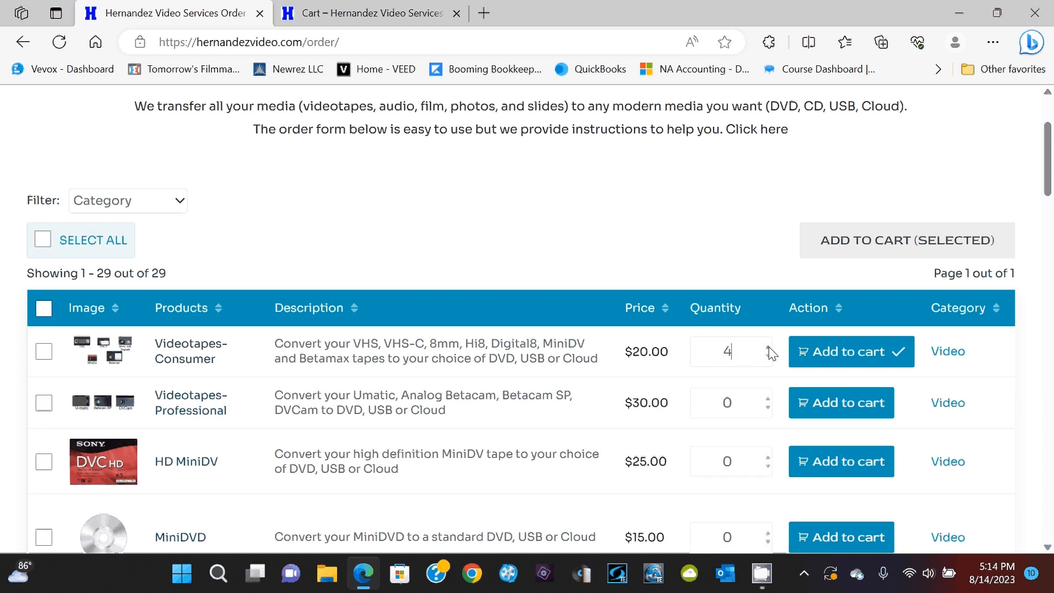
pyautogui.click(767, 347)
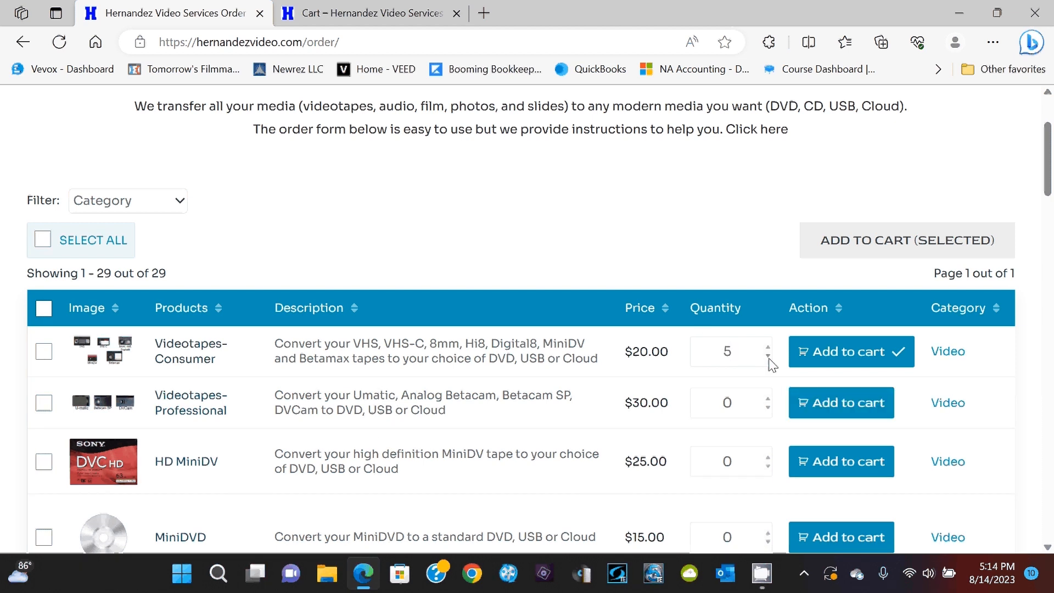
pyautogui.click(767, 357)
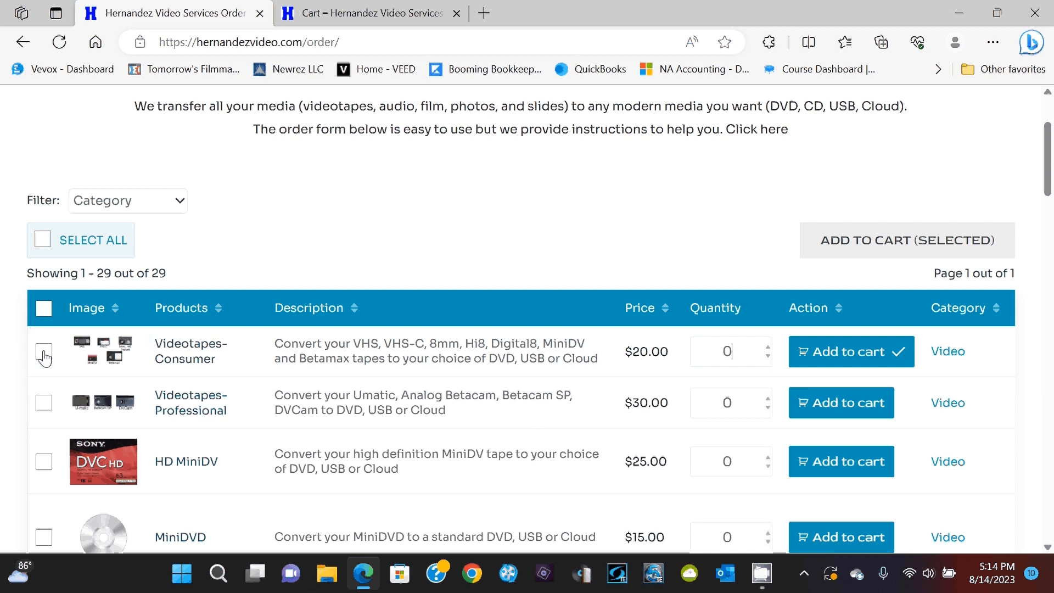
# Step: Mark Videotapes-Consumer and DVD Copies, each with quantity 5, ten items total
pyautogui.click(44, 351)
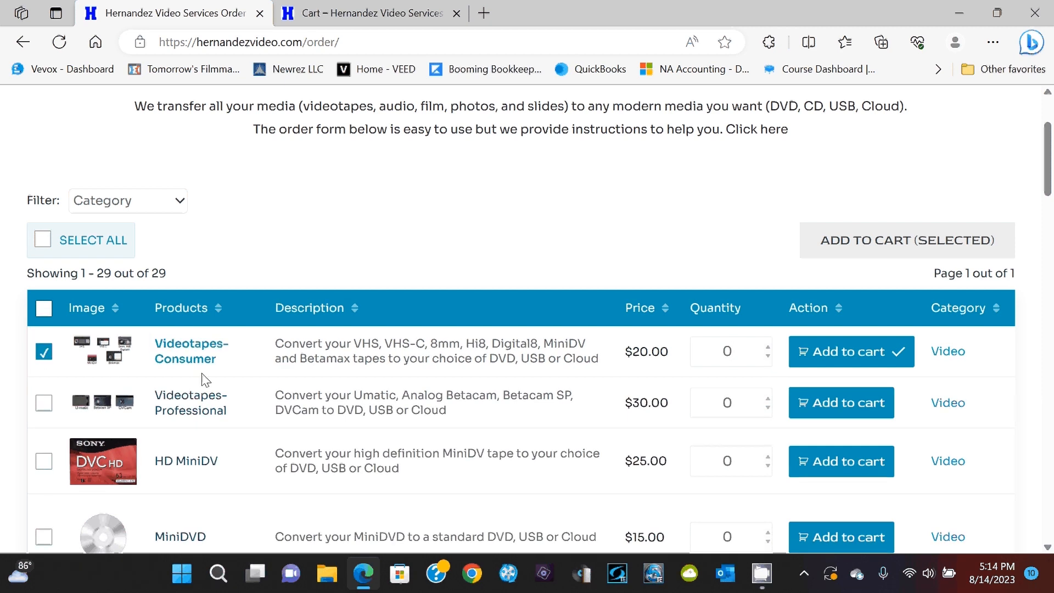
pyautogui.write('4')
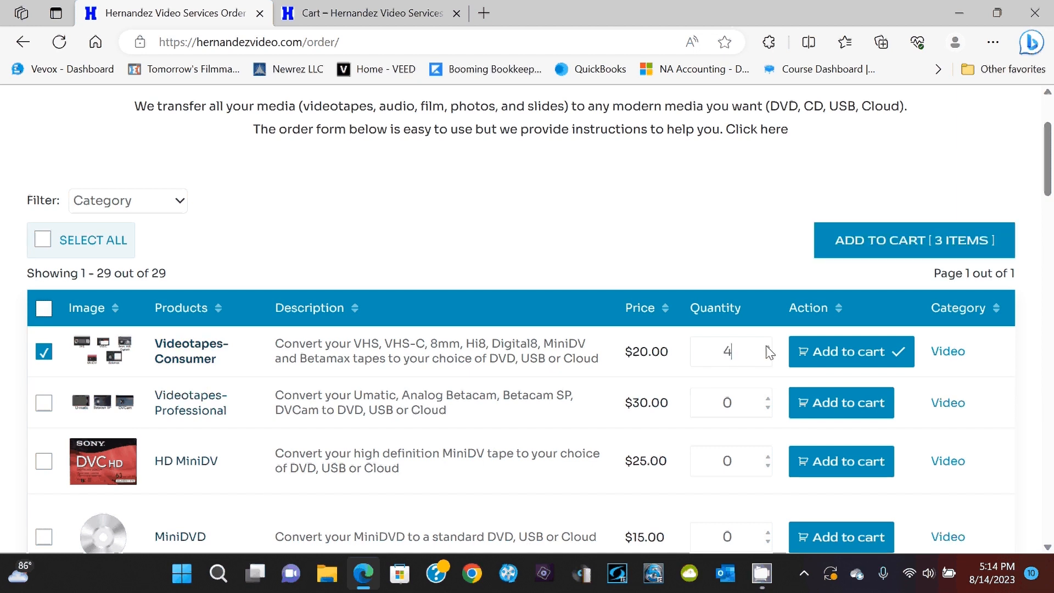
pyautogui.click(767, 347)
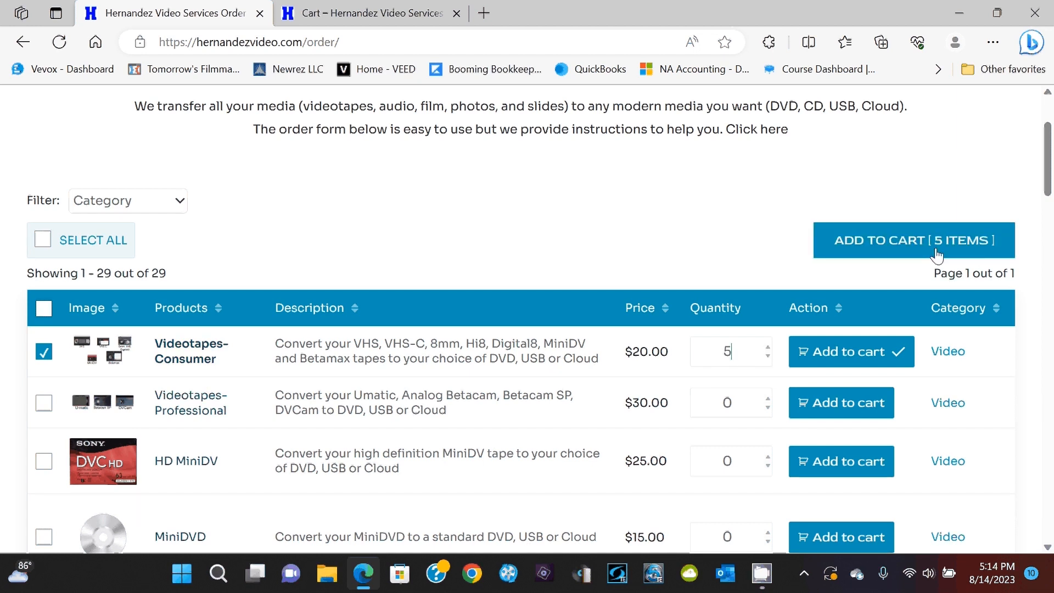
pyautogui.scroll(-3)
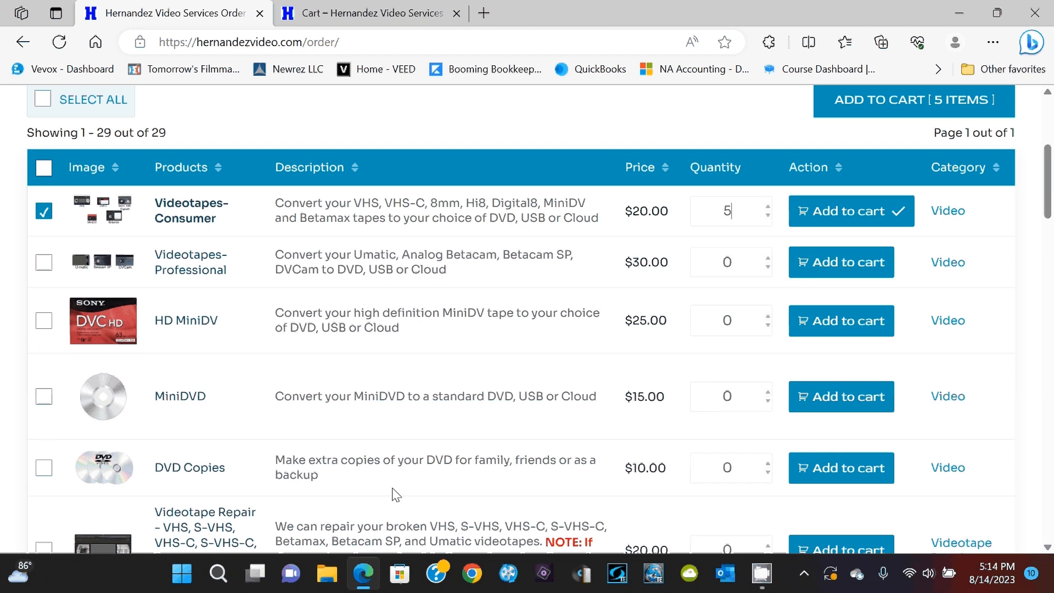
pyautogui.click(44, 468)
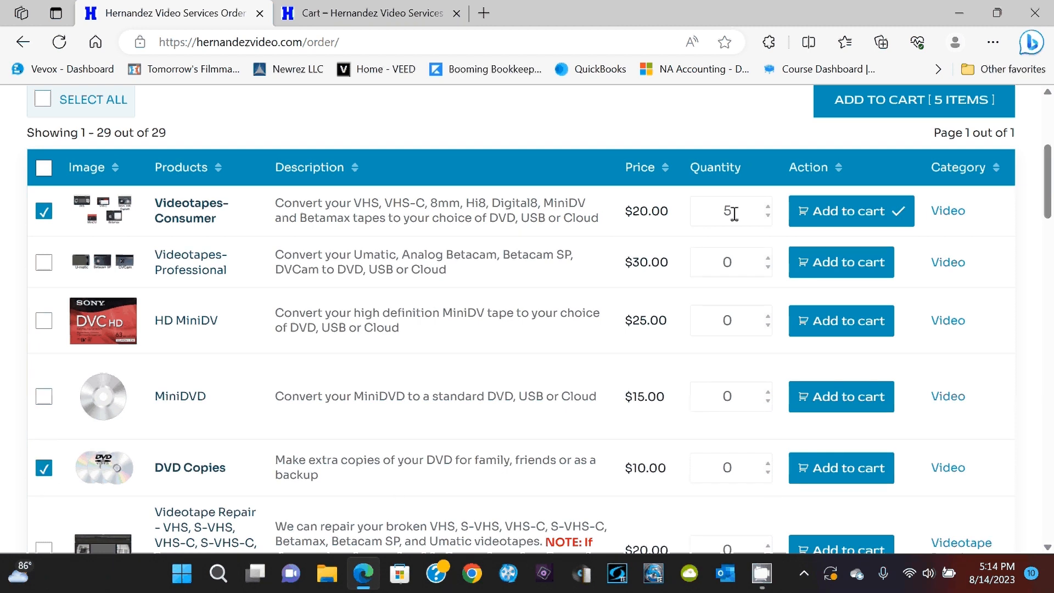
pyautogui.click(766, 464)
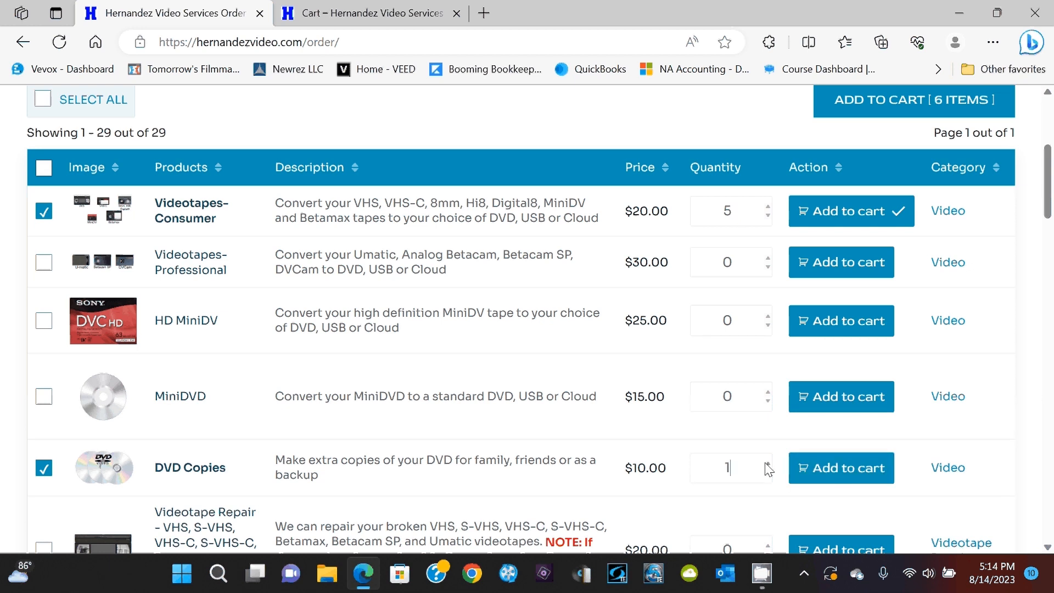
pyautogui.click(766, 464)
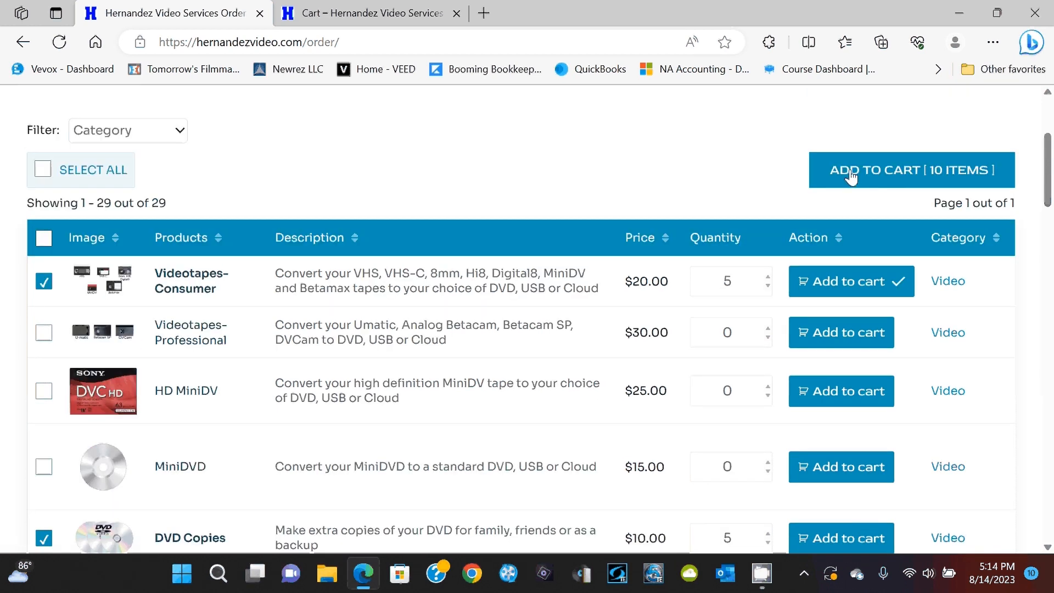
# Step: Add all ten marked items to the cart and confirm the $150.00 total
pyautogui.click(911, 170)
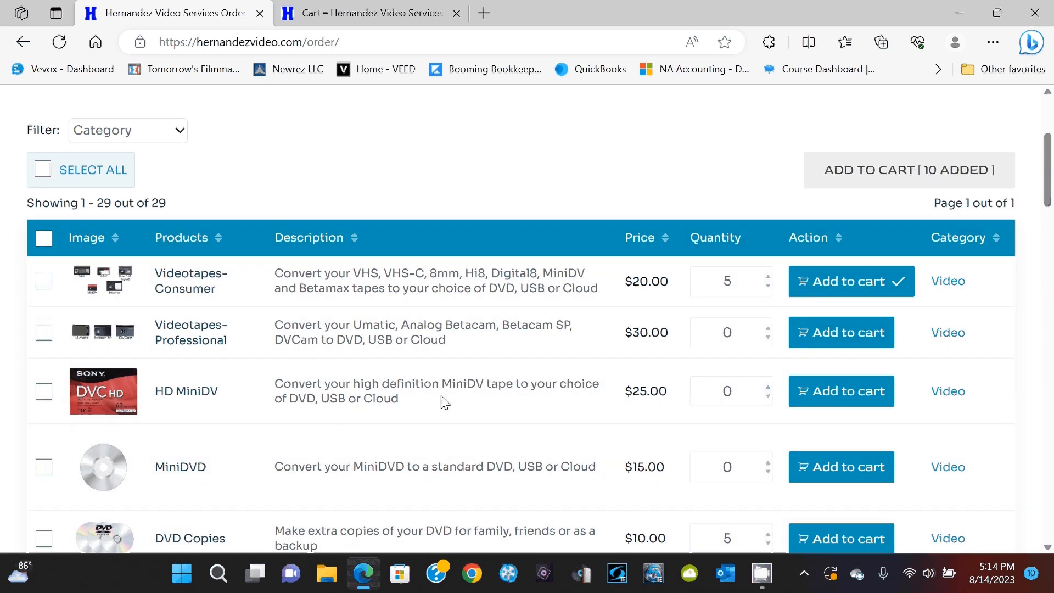
pyautogui.click(730, 281)
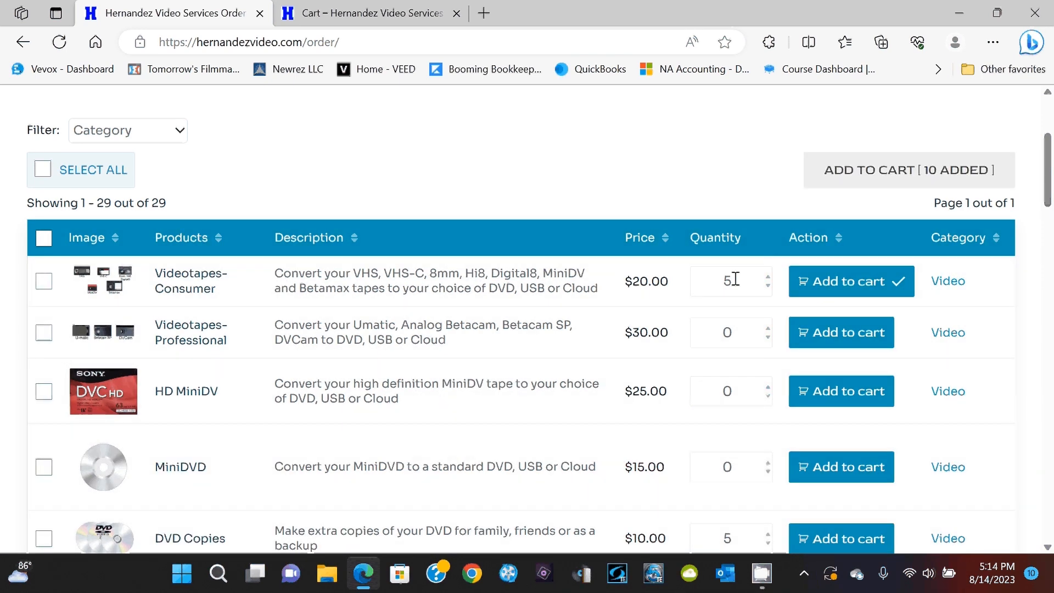
pyautogui.click(850, 281)
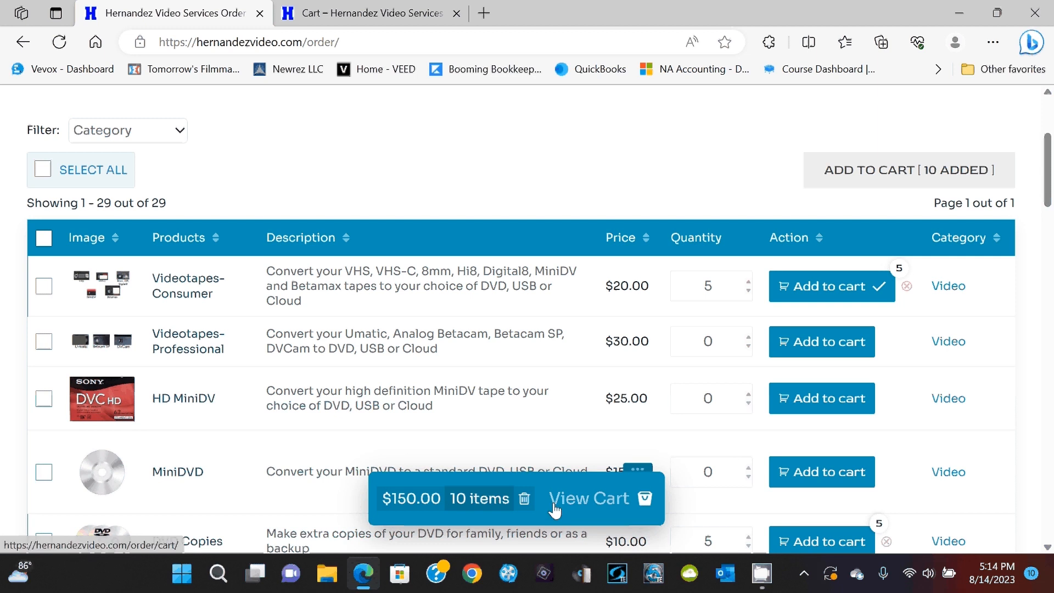
pyautogui.scroll(-3)
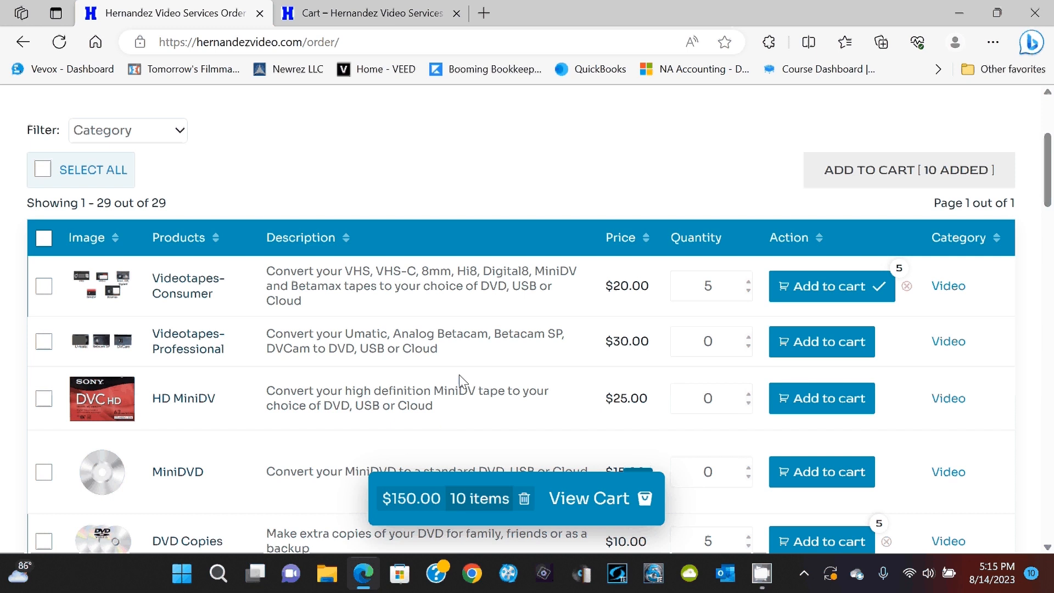
pyautogui.moveTo(983, 129)
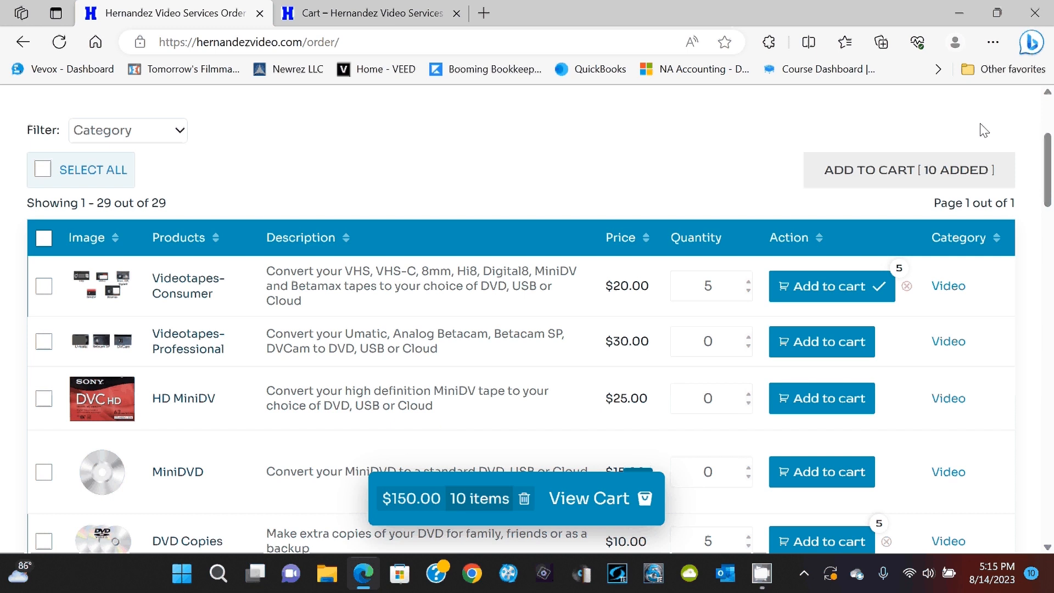
pyautogui.moveTo(513, 309)
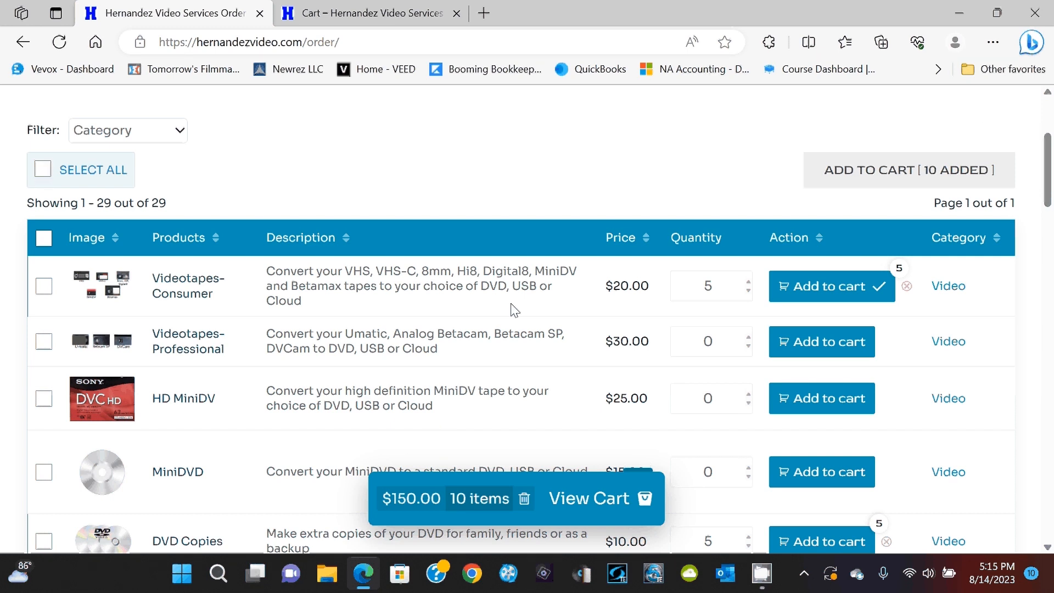
pyautogui.moveTo(934, 224)
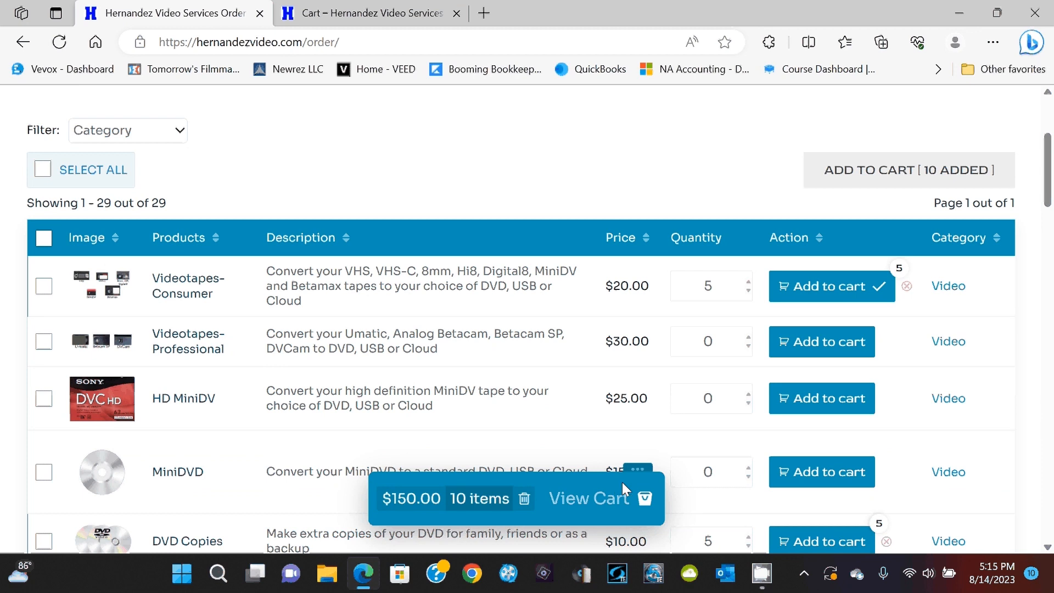
# Step: Scroll to the floating cart bar to reach the cart with its $150.00 subtotal
pyautogui.scroll(-3)
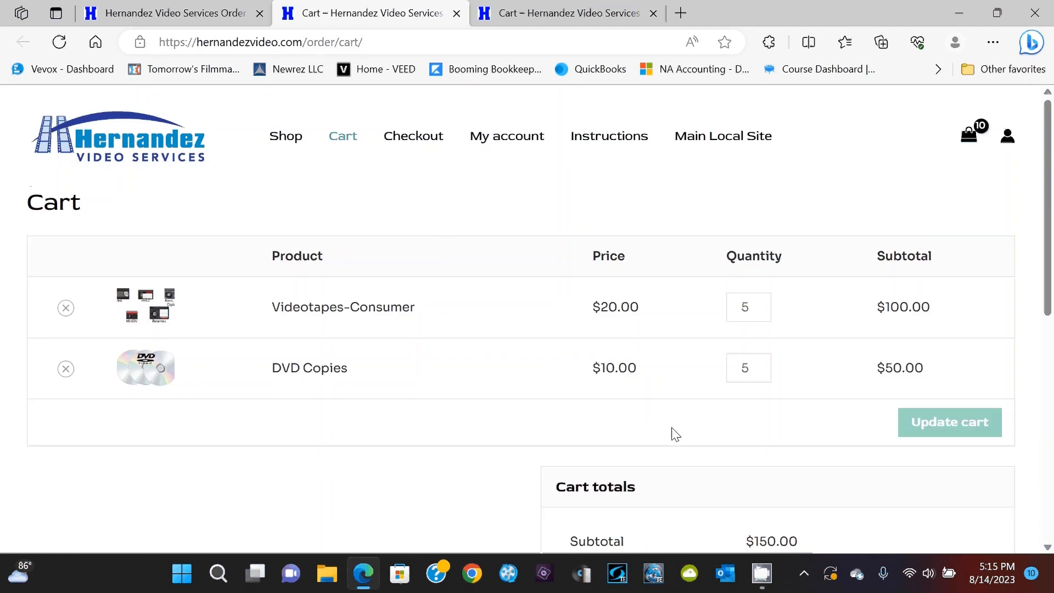
pyautogui.moveTo(285, 135)
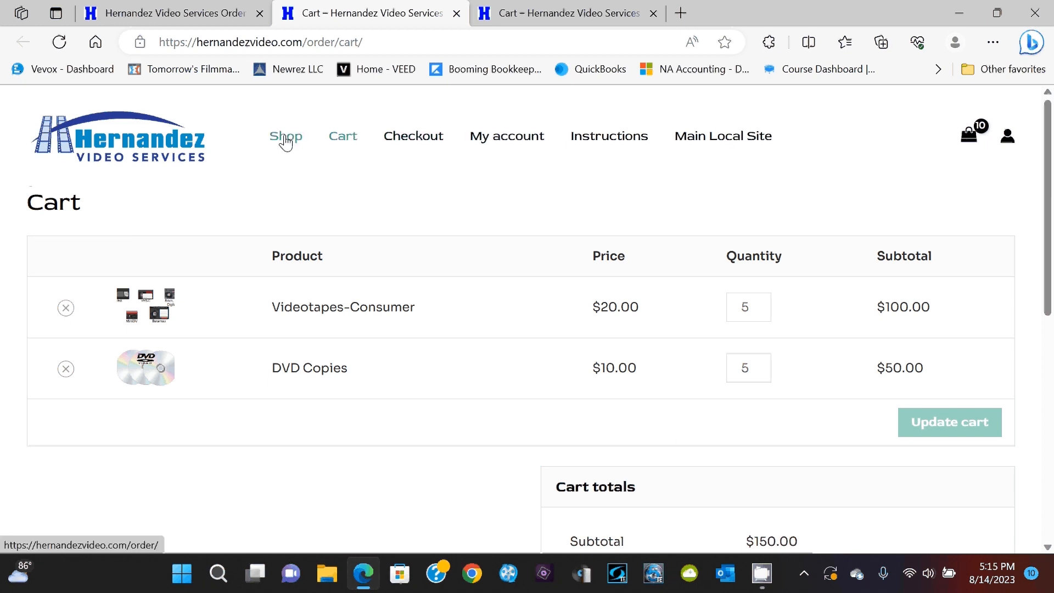